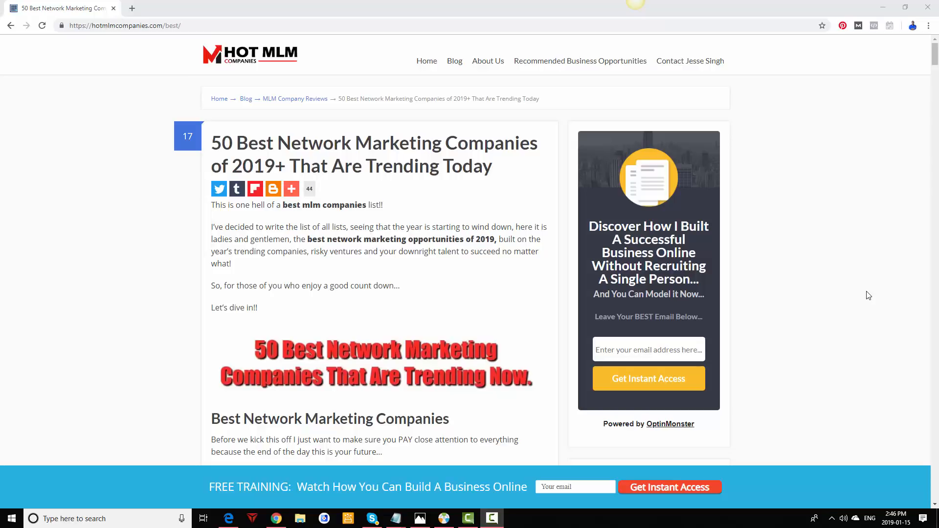
pyautogui.scroll(-3)
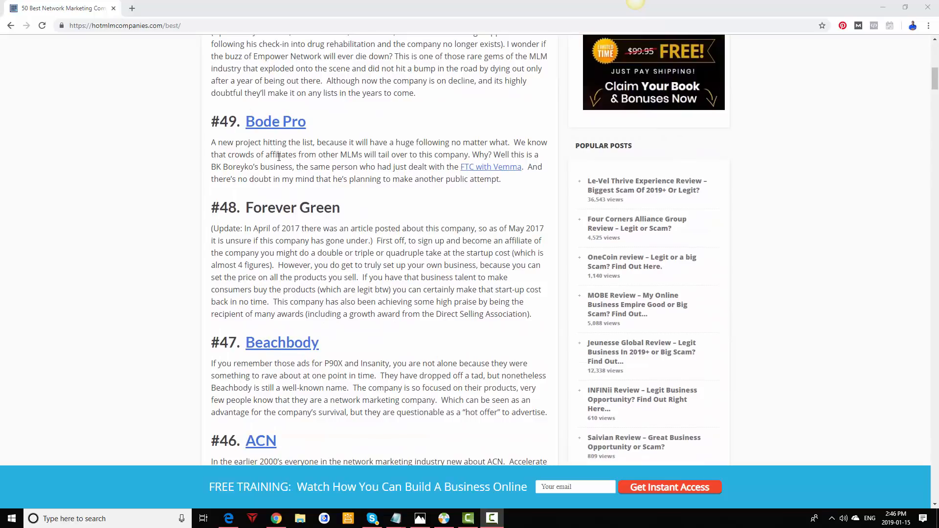
pyautogui.moveTo(408, 219)
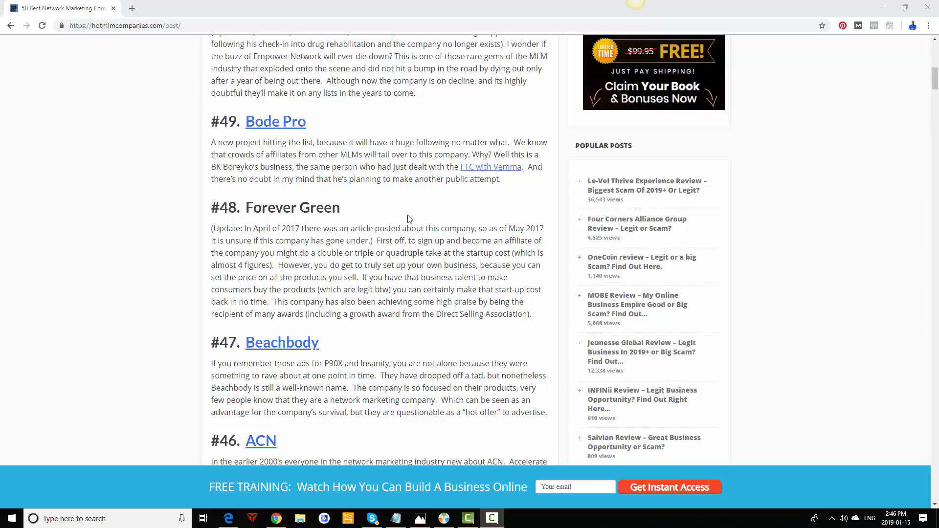
pyautogui.scroll(-3)
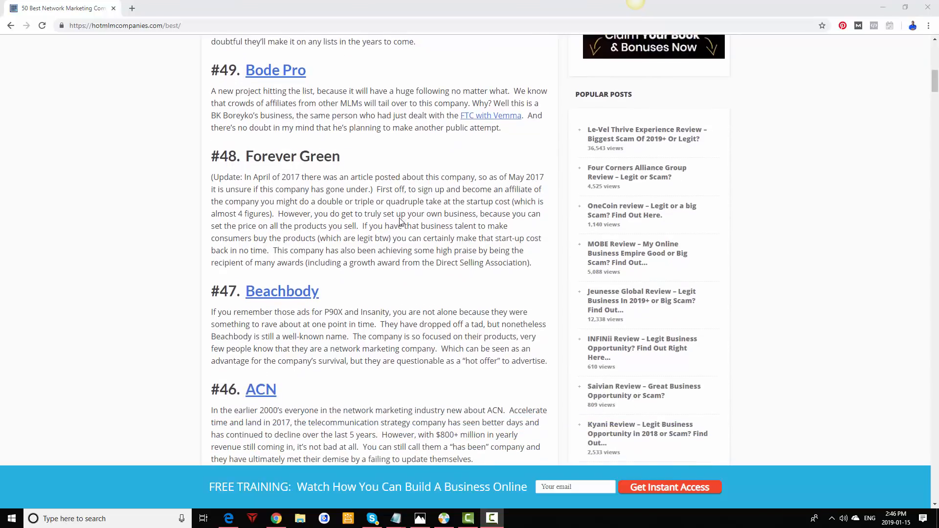
pyautogui.scroll(-3)
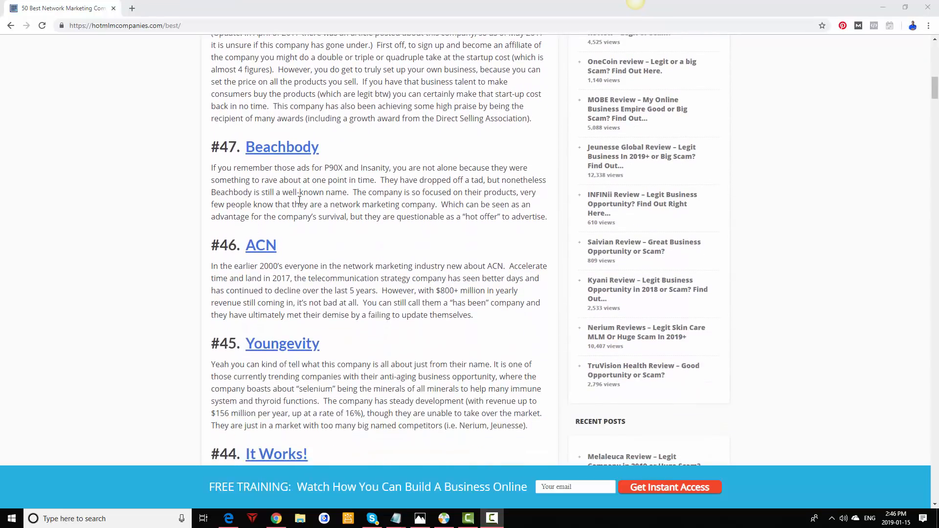
pyautogui.scroll(-3)
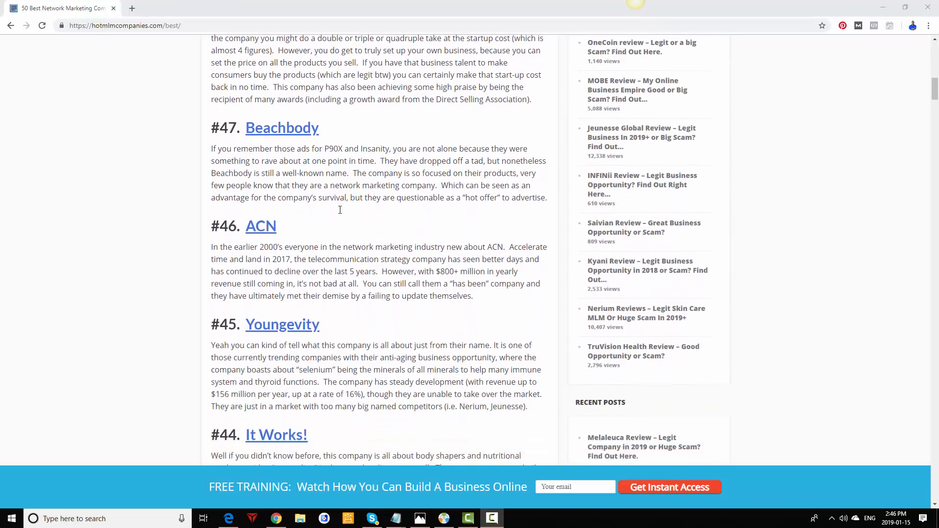
pyautogui.scroll(-3)
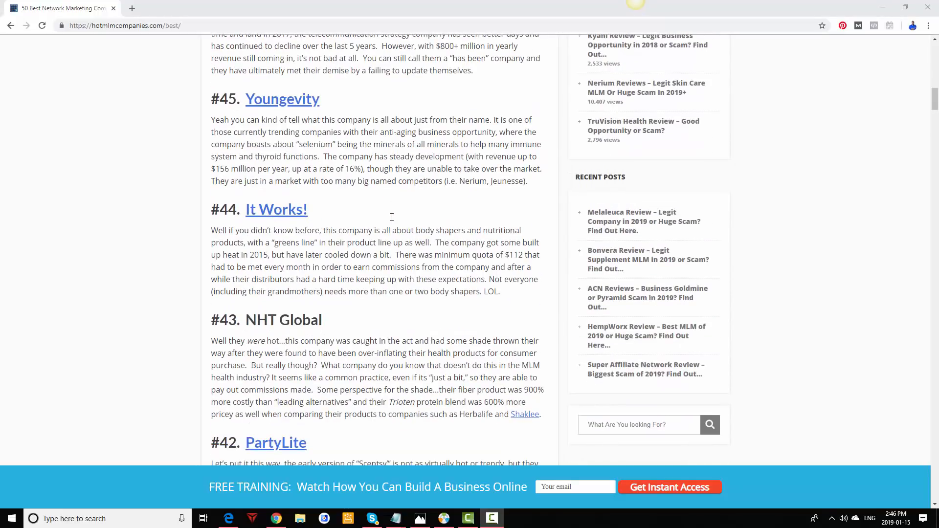
pyautogui.scroll(-3)
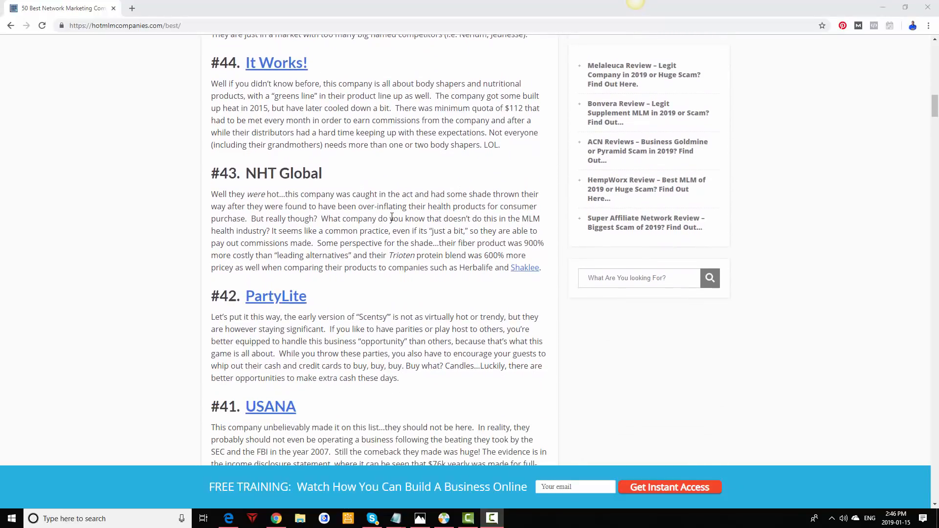
pyautogui.scroll(3)
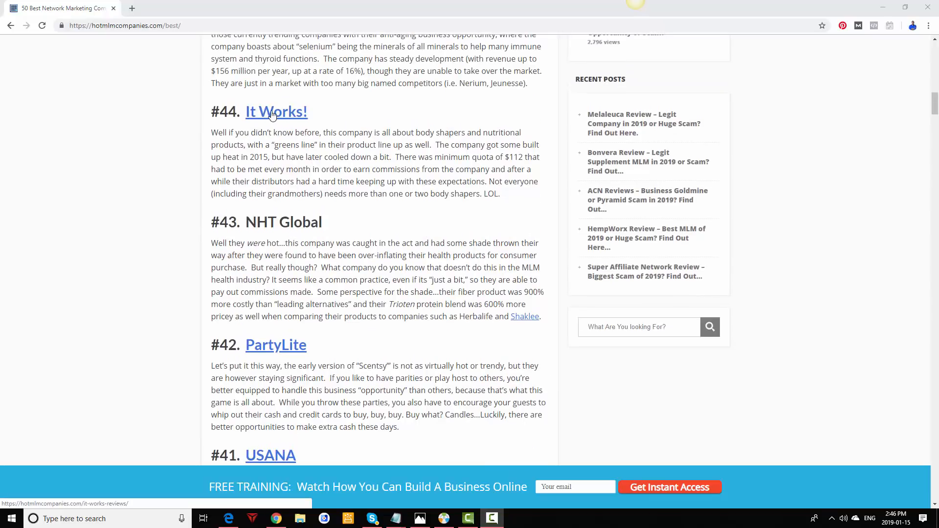
pyautogui.moveTo(379, 168)
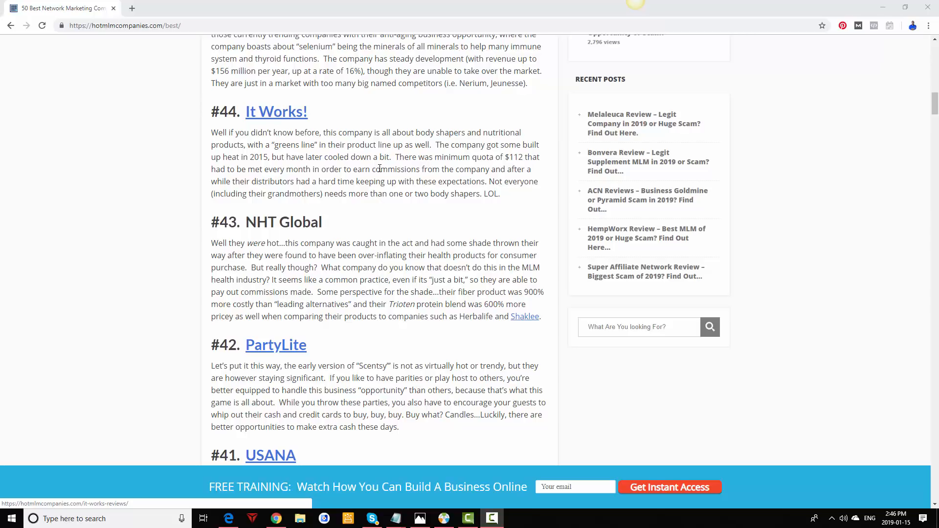
pyautogui.scroll(-3)
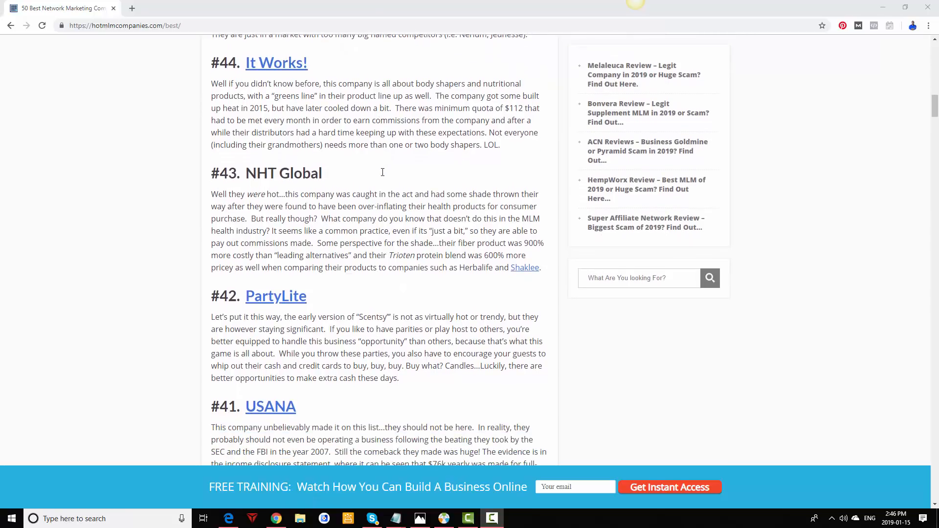
pyautogui.scroll(-3)
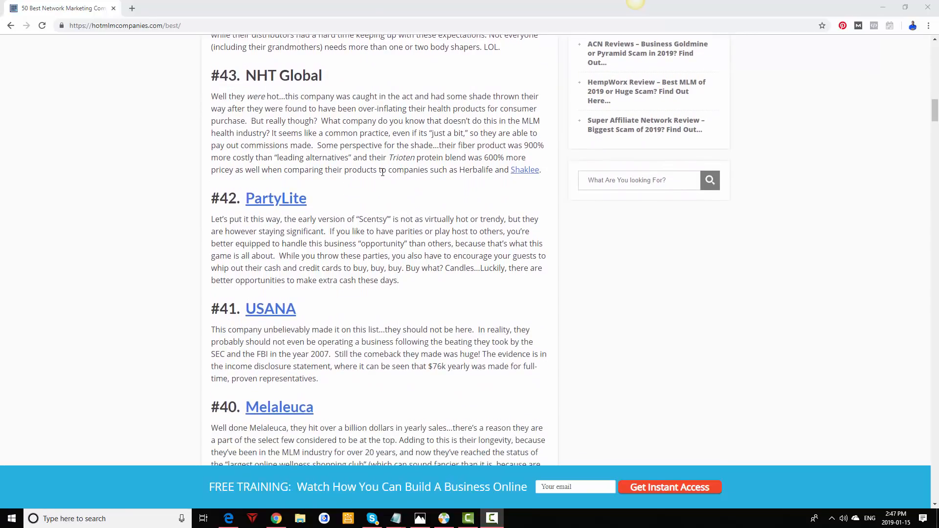
pyautogui.scroll(-3)
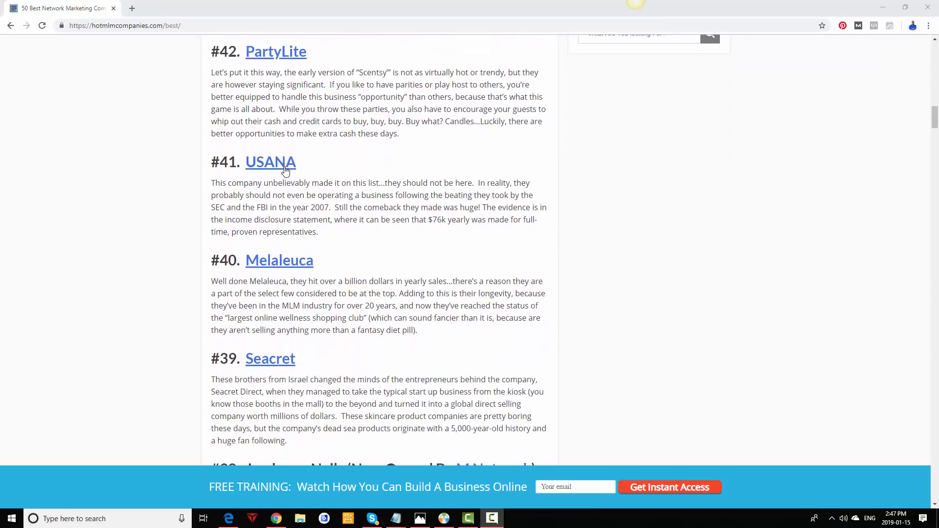
pyautogui.scroll(-3)
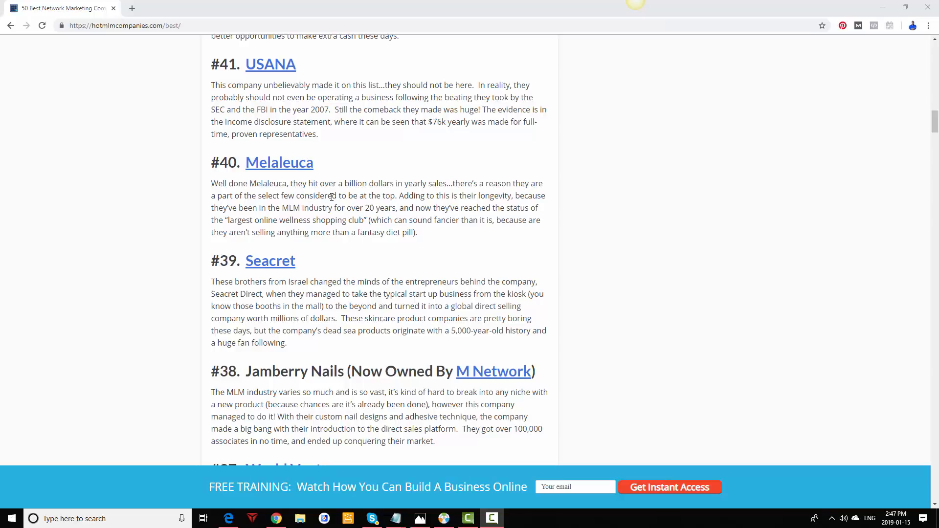
pyautogui.scroll(-3)
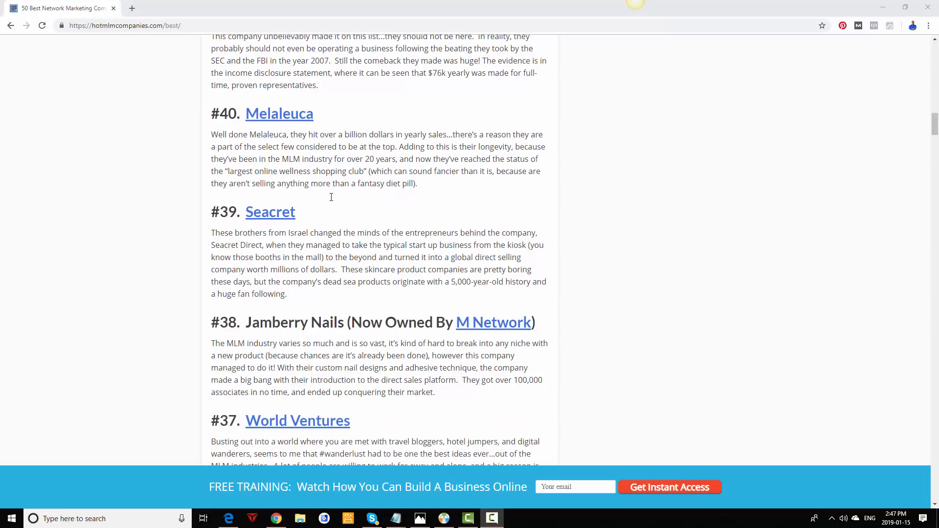
pyautogui.scroll(-3)
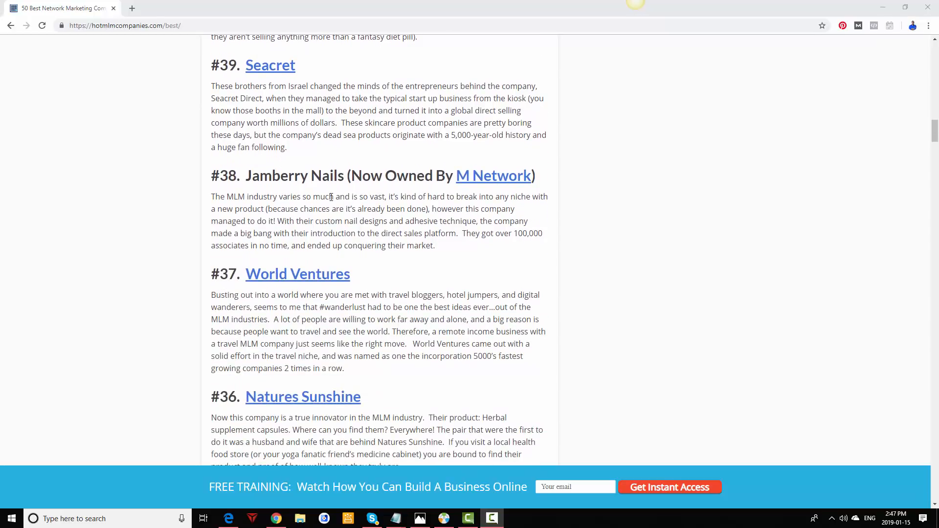
pyautogui.moveTo(493, 188)
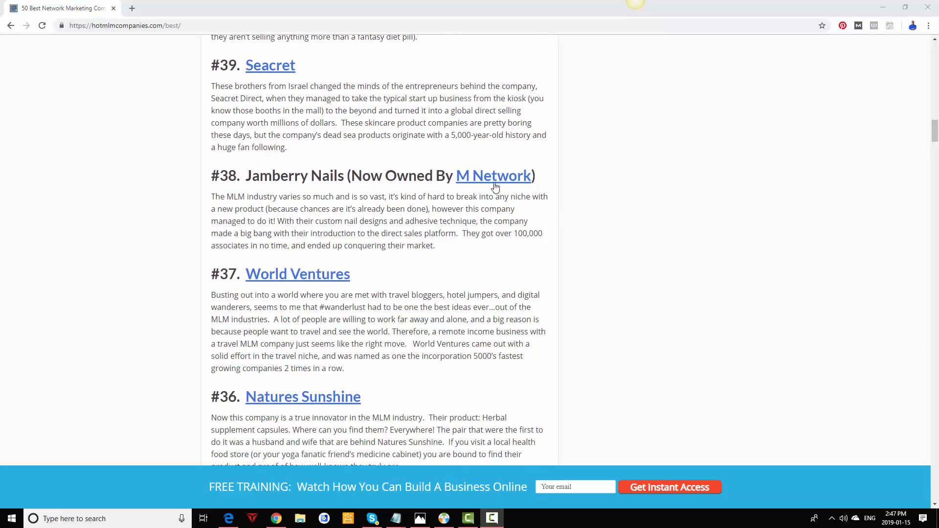
pyautogui.moveTo(271, 183)
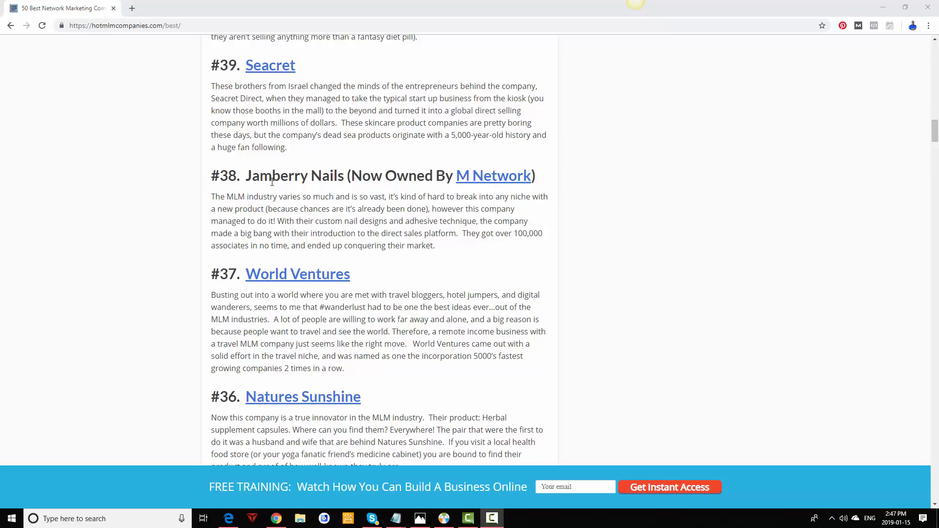
pyautogui.moveTo(472, 199)
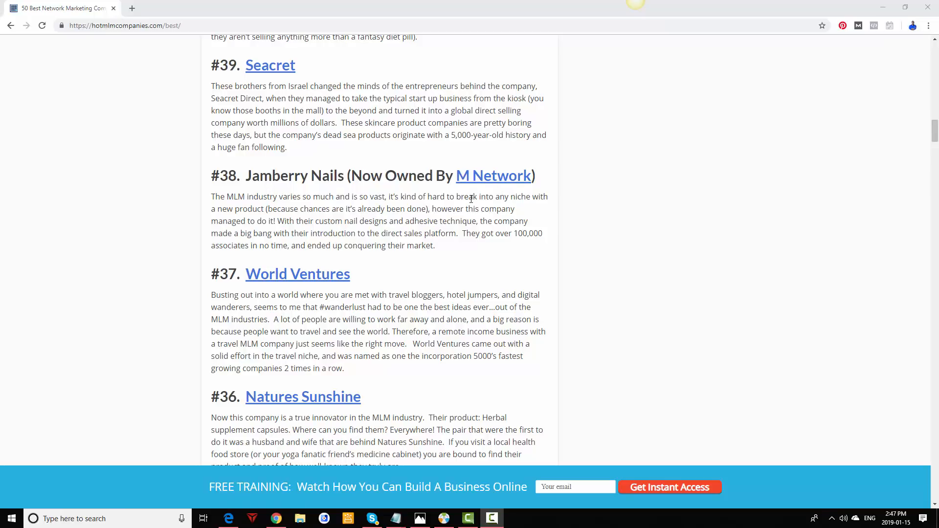
pyautogui.scroll(-3)
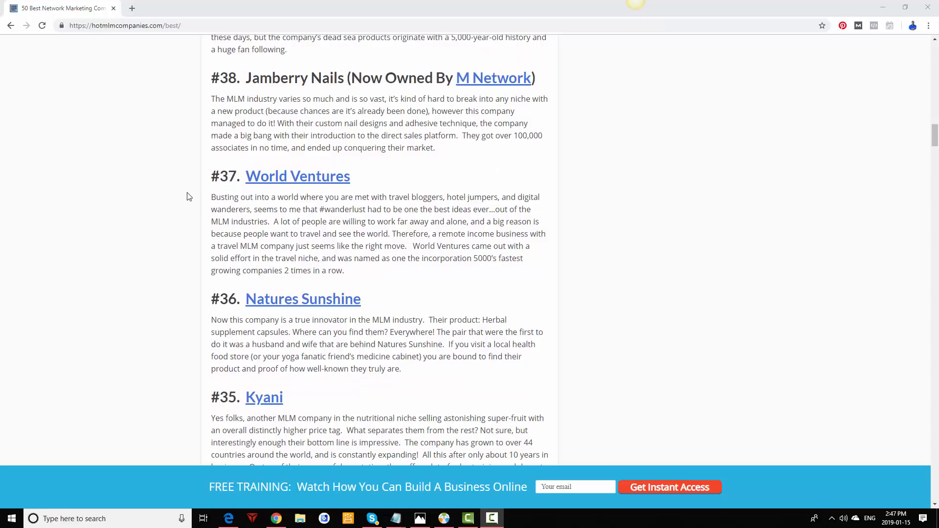
pyautogui.scroll(-3)
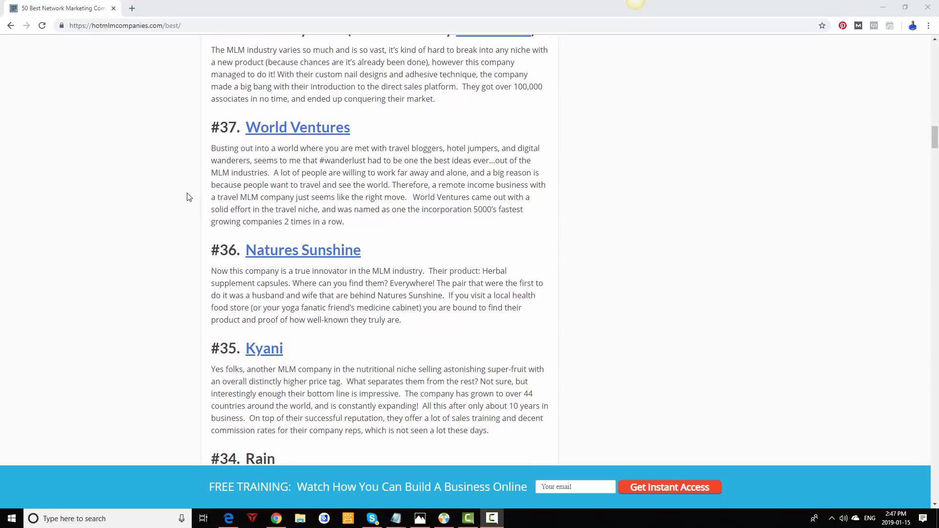
pyautogui.moveTo(214, 195)
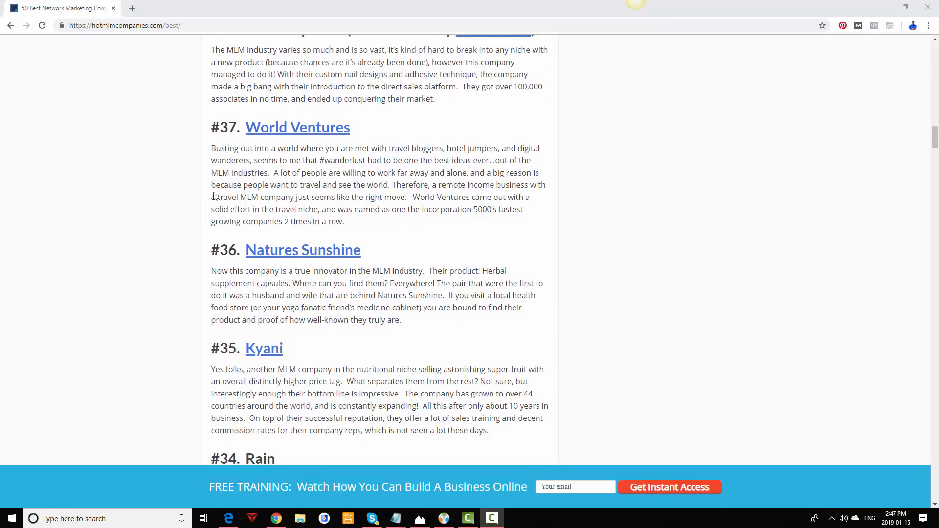
pyautogui.moveTo(334, 183)
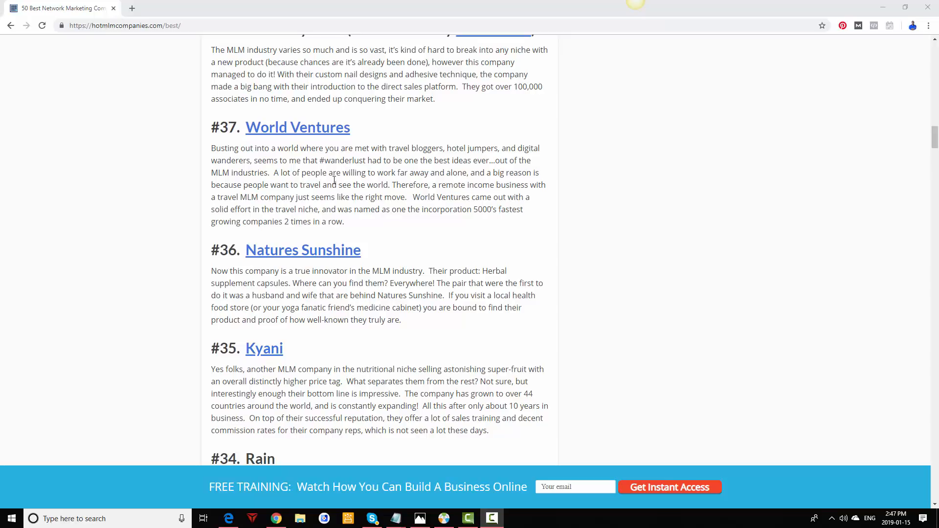
pyautogui.scroll(-3)
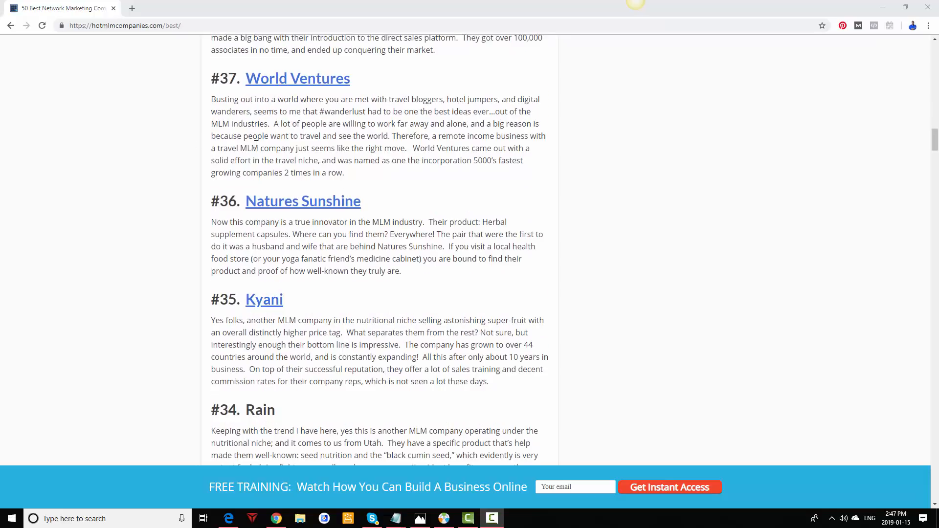
pyautogui.scroll(-3)
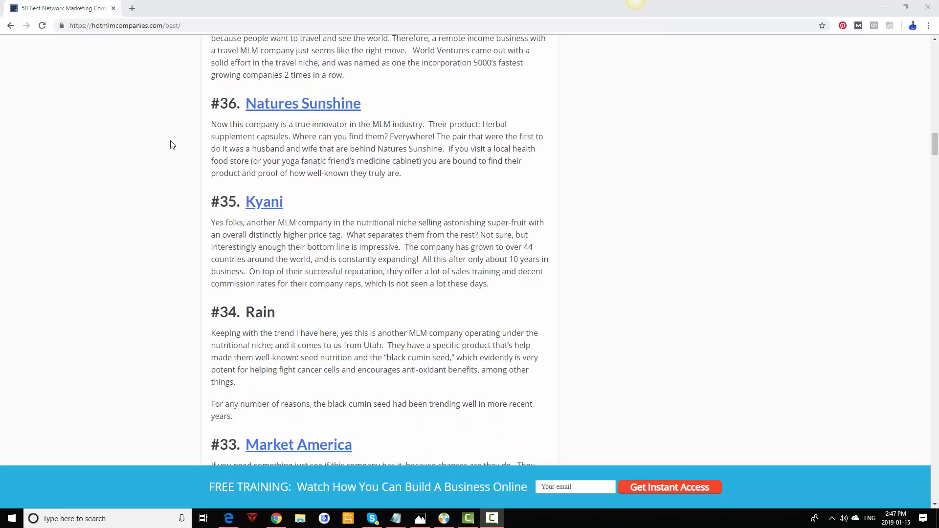
pyautogui.scroll(-3)
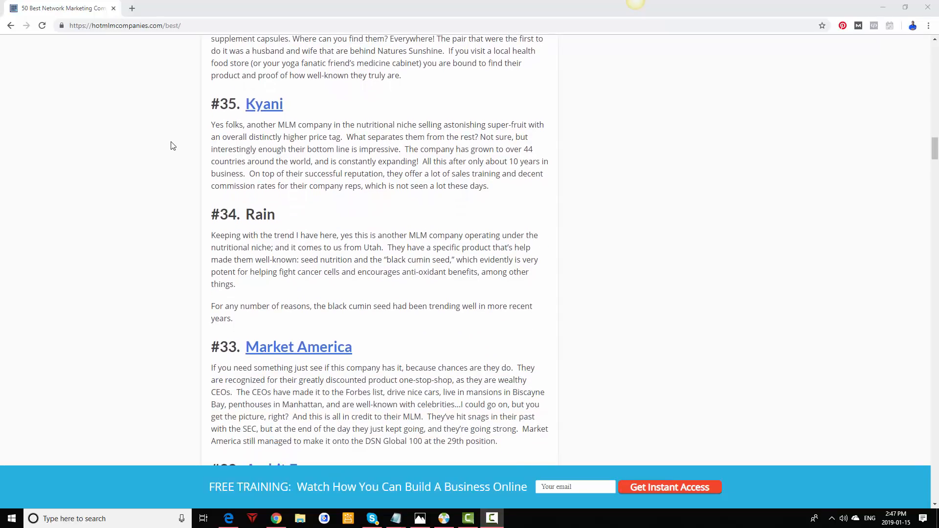
pyautogui.moveTo(266, 141)
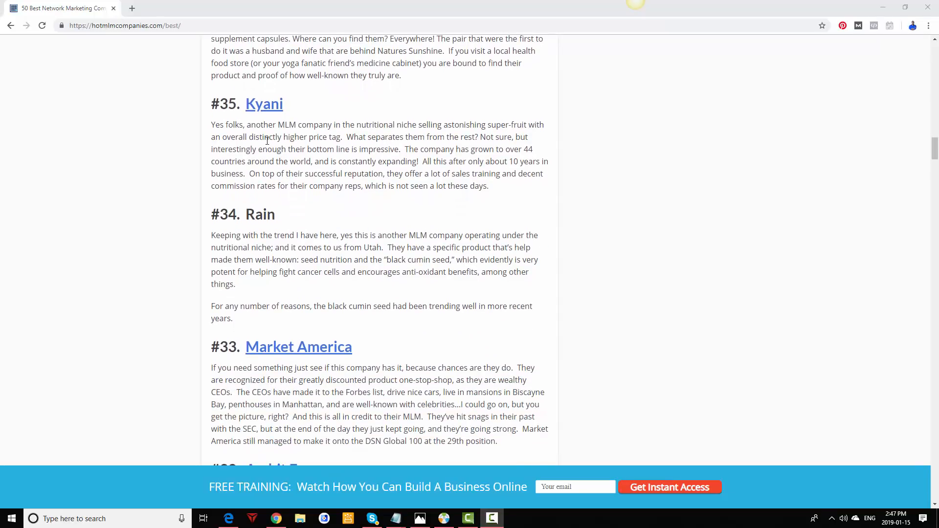
pyautogui.scroll(-3)
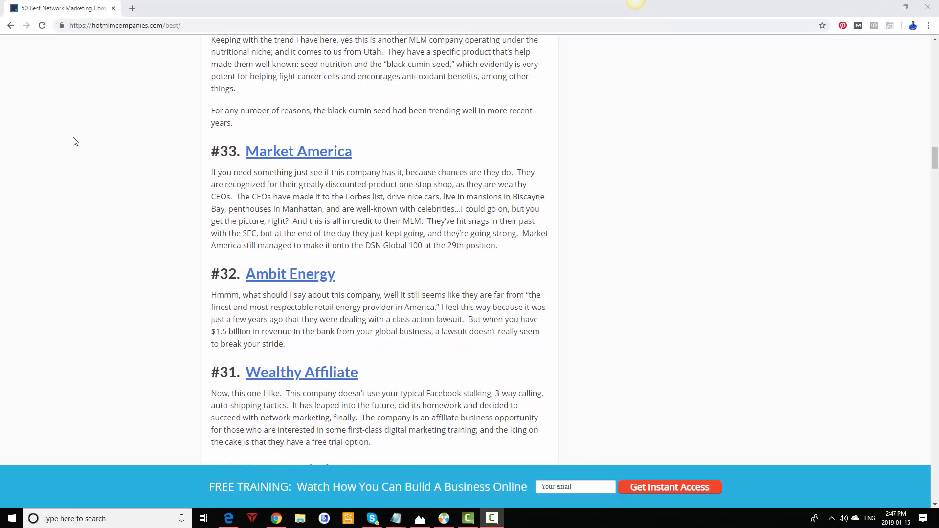
pyautogui.scroll(-3)
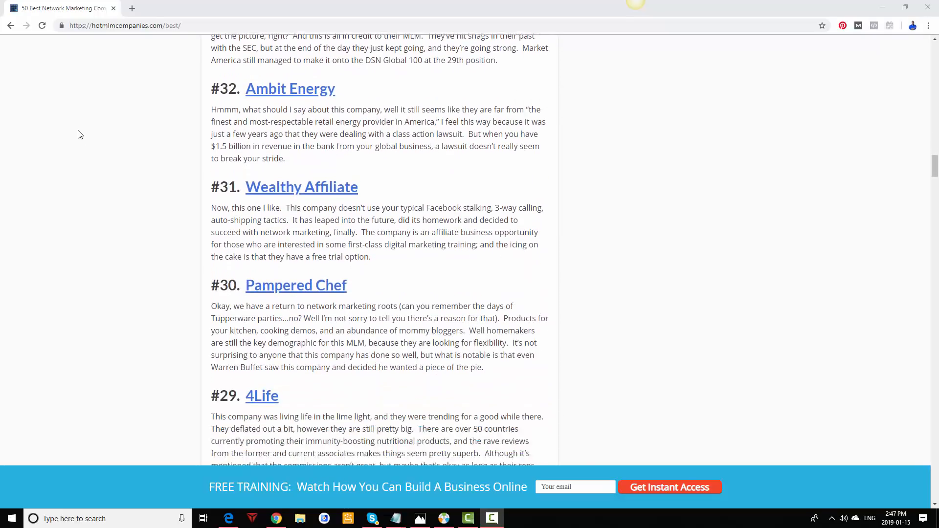
pyautogui.scroll(-3)
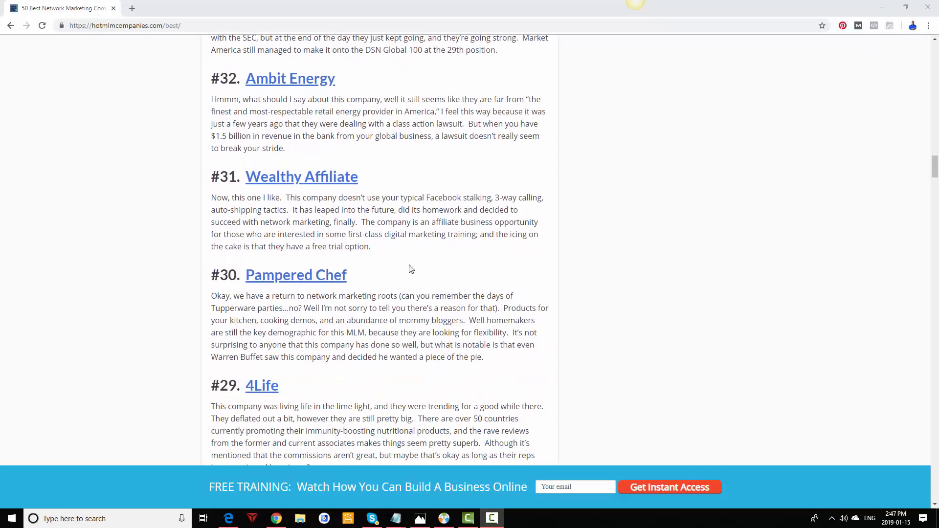
pyautogui.moveTo(252, 160)
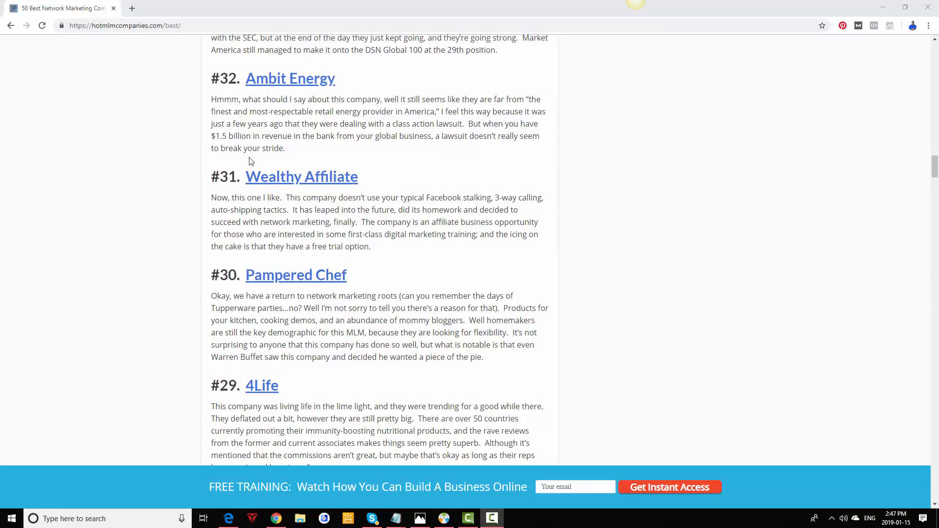
pyautogui.moveTo(353, 212)
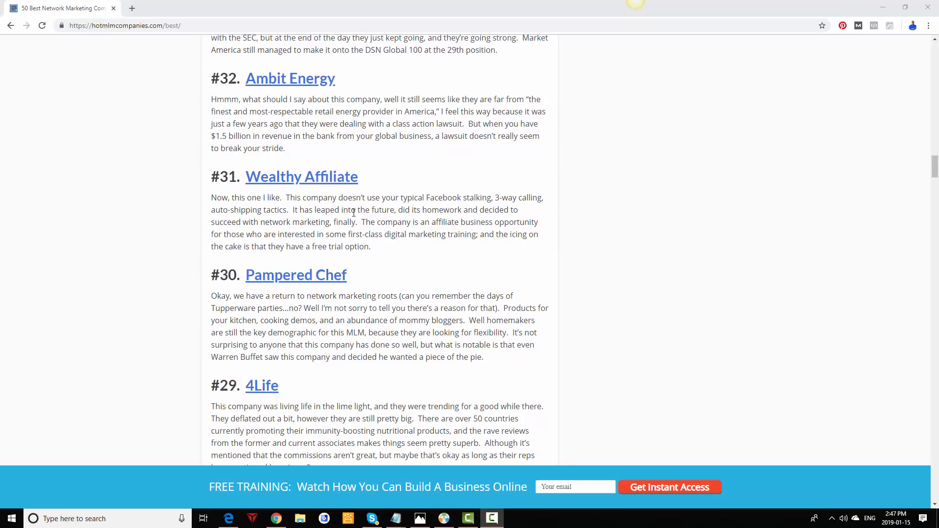
pyautogui.moveTo(385, 187)
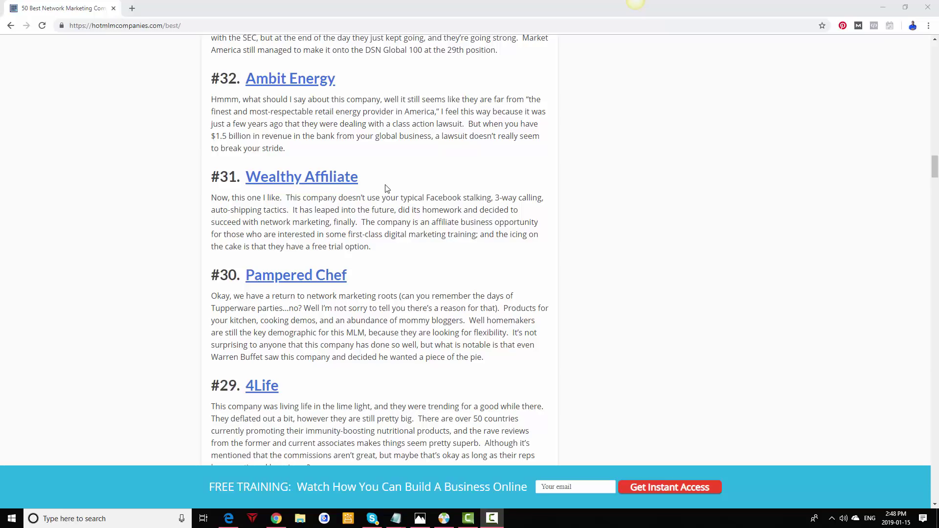
pyautogui.scroll(-3)
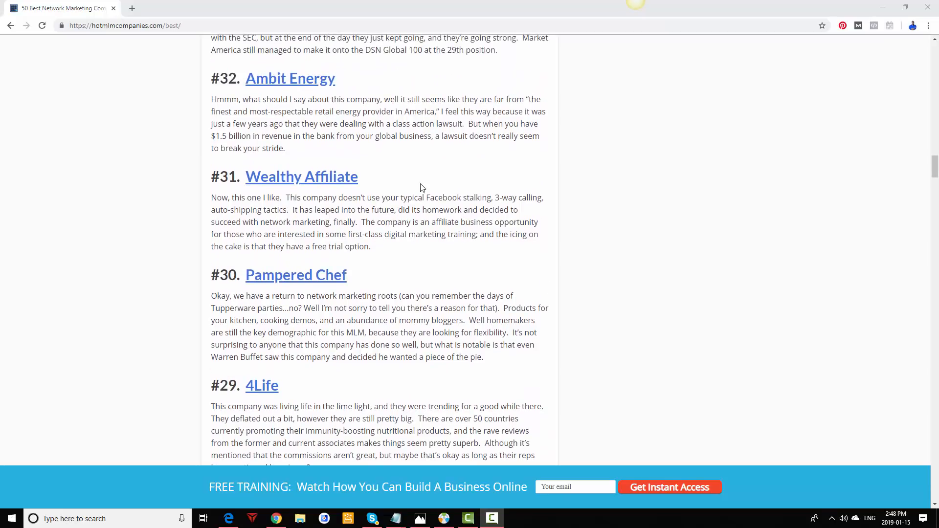
pyautogui.moveTo(217, 162)
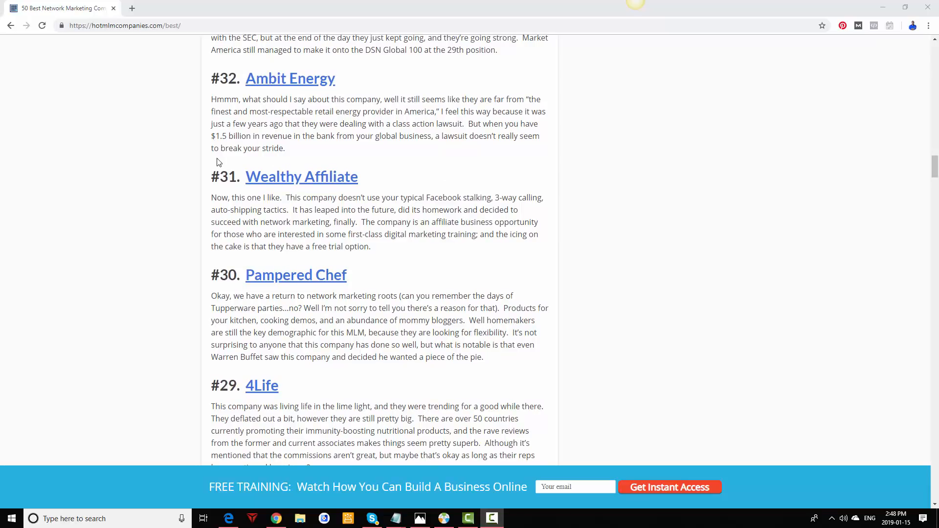
pyautogui.moveTo(428, 210)
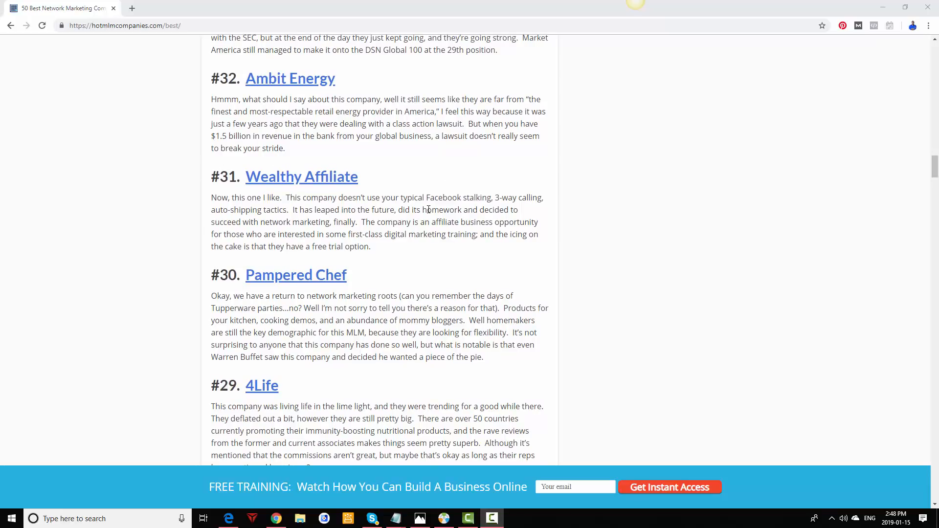
pyautogui.moveTo(428, 185)
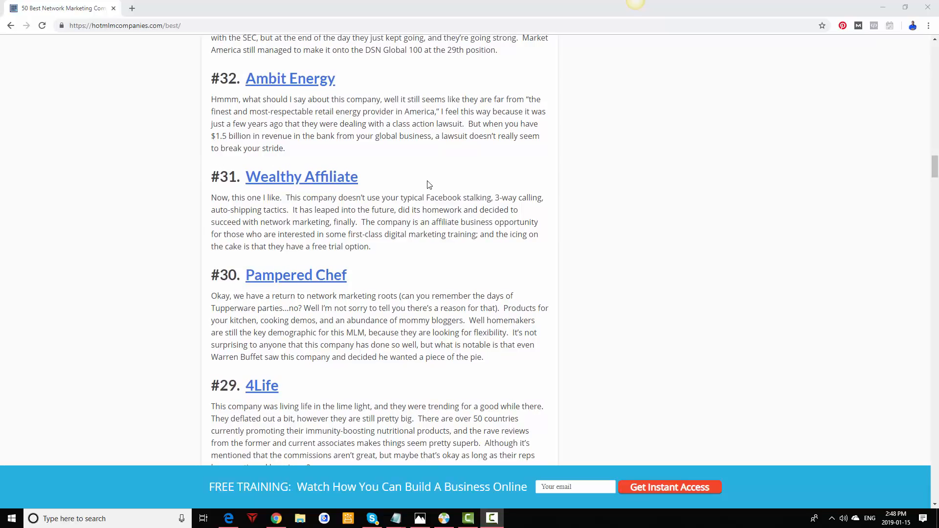
pyautogui.scroll(-3)
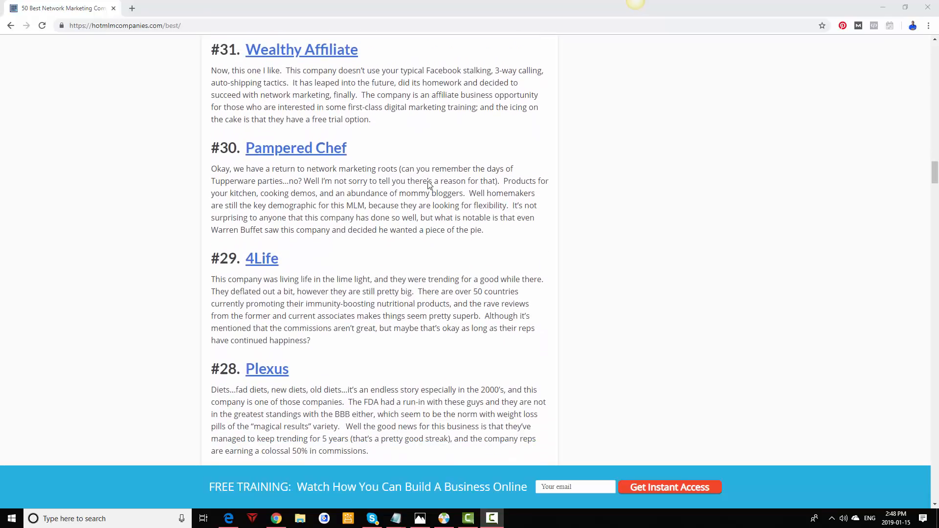
pyautogui.scroll(-3)
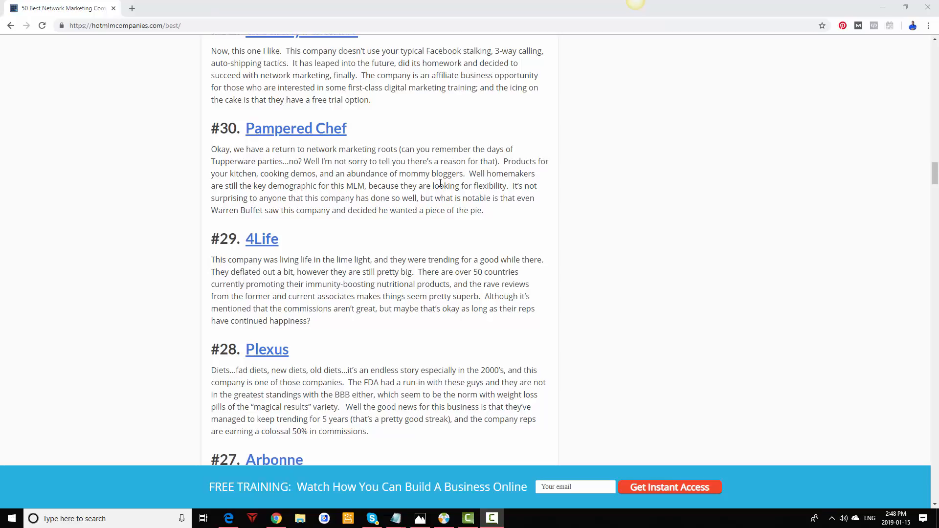
pyautogui.scroll(-3)
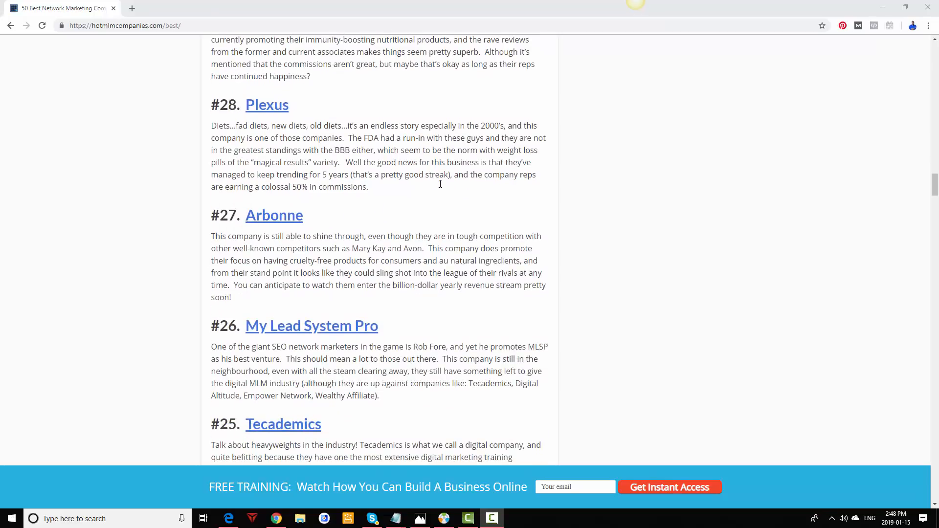
pyautogui.scroll(-3)
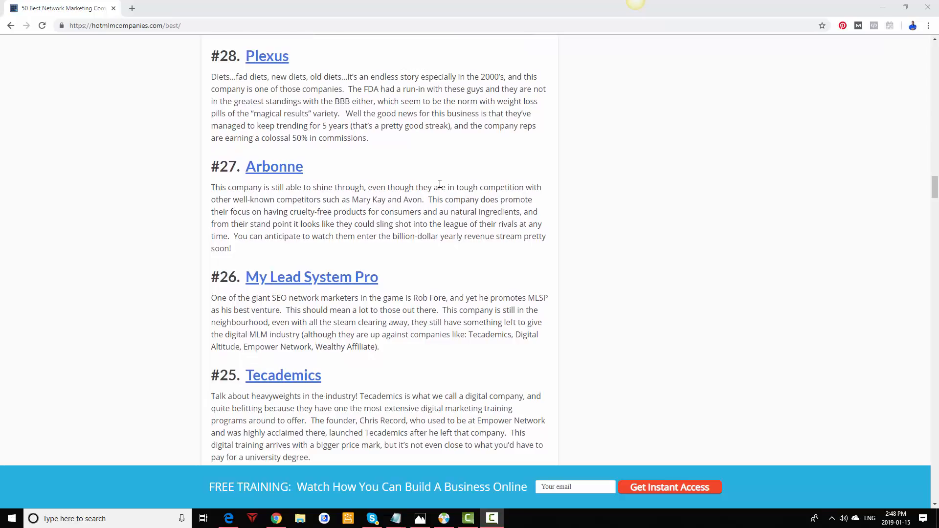
pyautogui.scroll(-3)
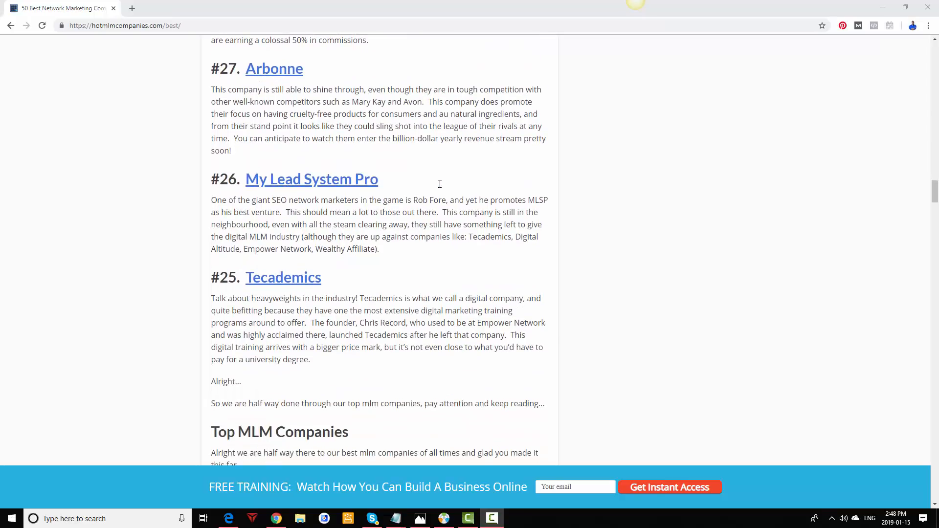
pyautogui.moveTo(476, 222)
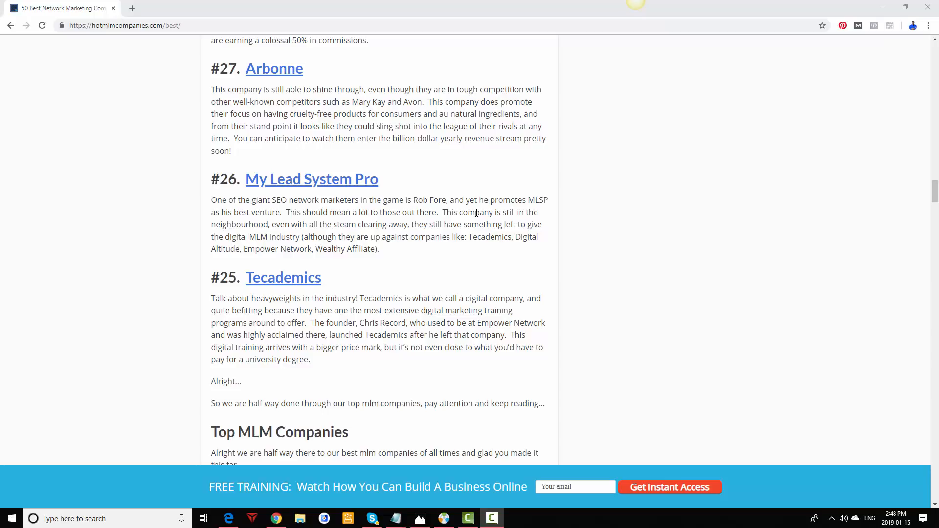
pyautogui.scroll(-3)
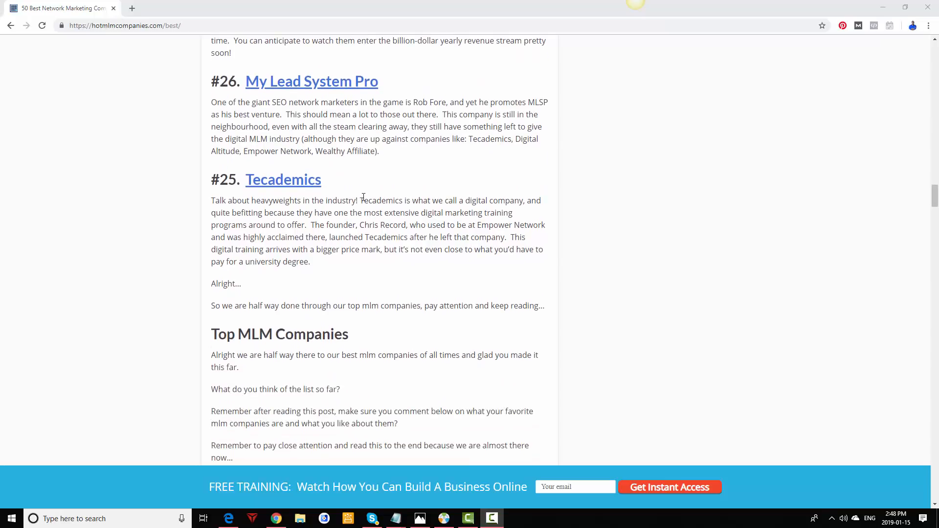
pyautogui.moveTo(345, 126)
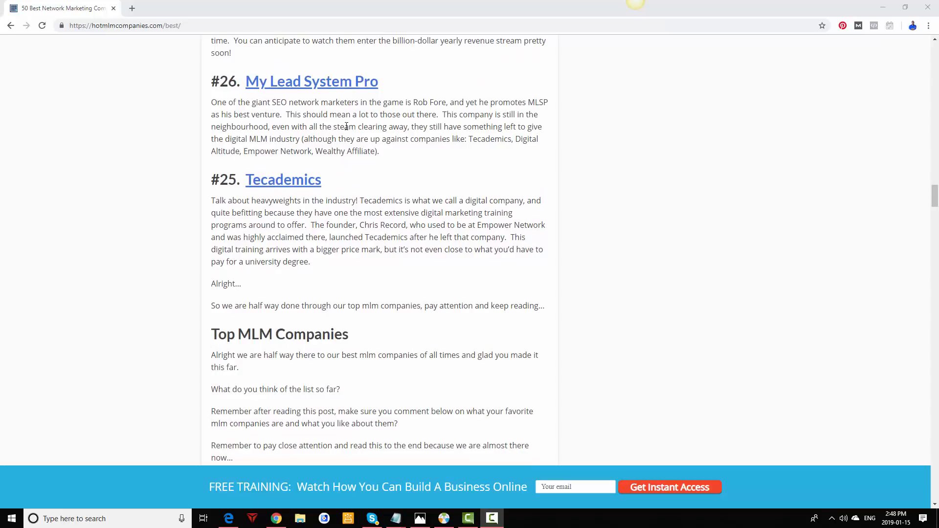
pyautogui.scroll(-3)
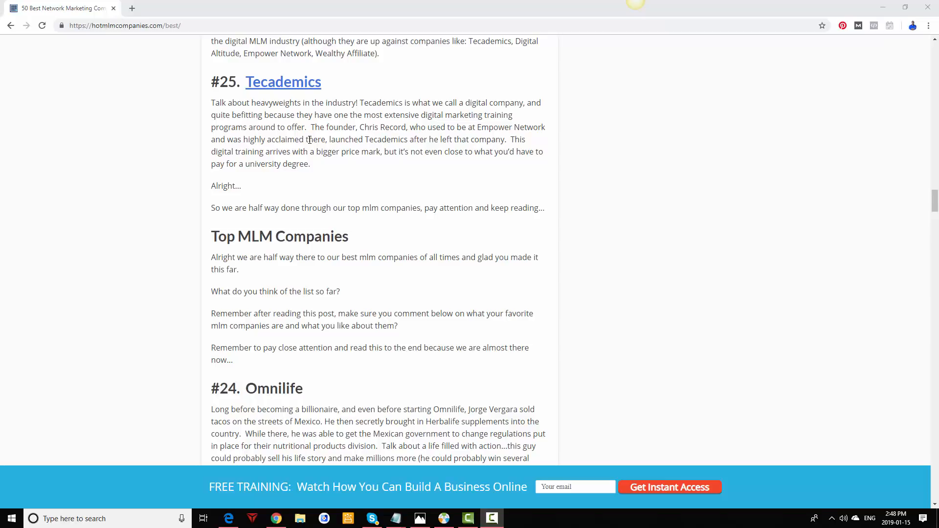
pyautogui.scroll(-3)
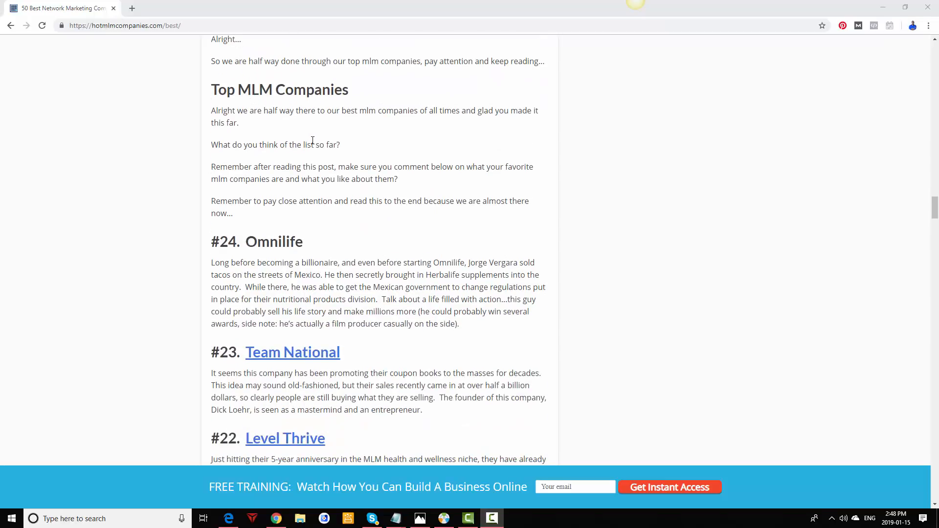
pyautogui.scroll(-3)
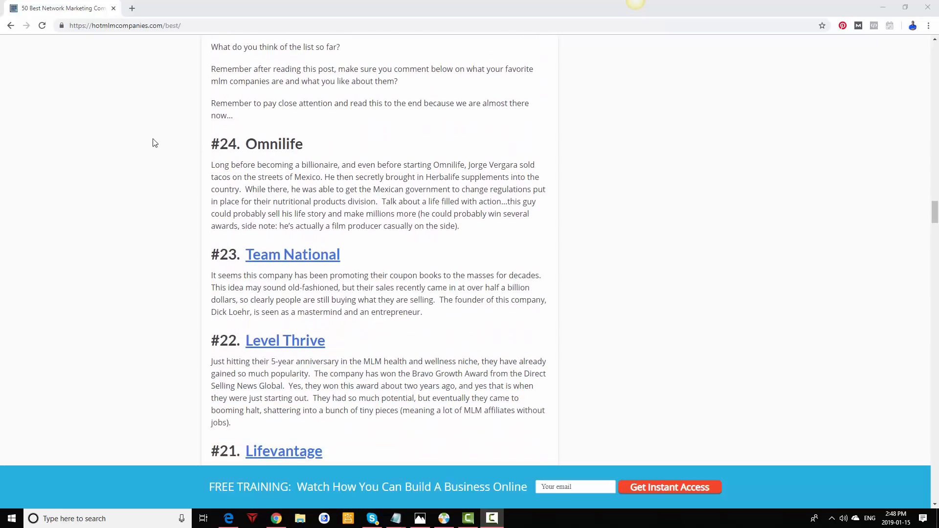
pyautogui.scroll(-3)
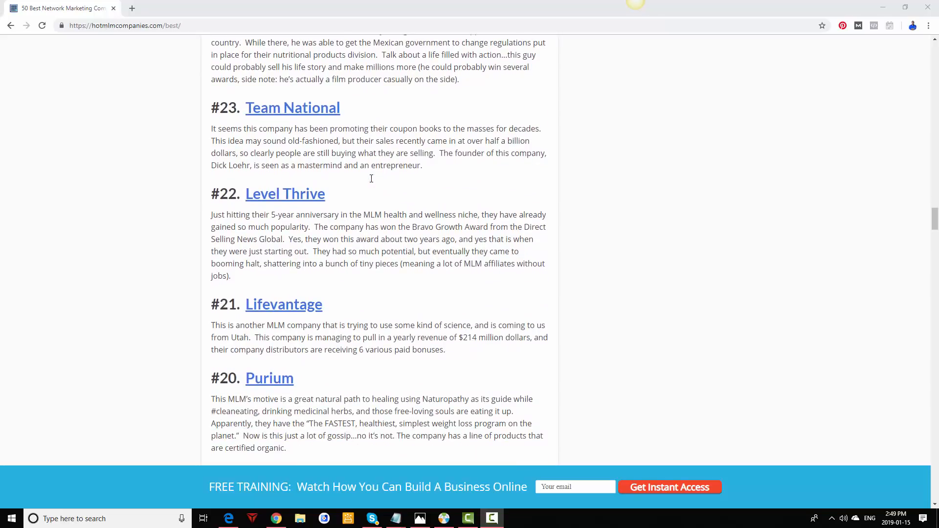
pyautogui.scroll(-3)
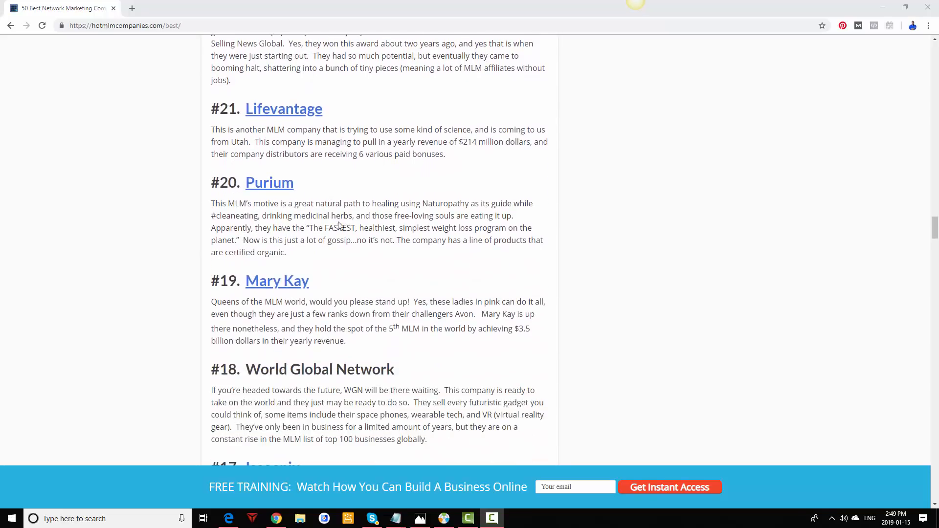
pyautogui.scroll(-3)
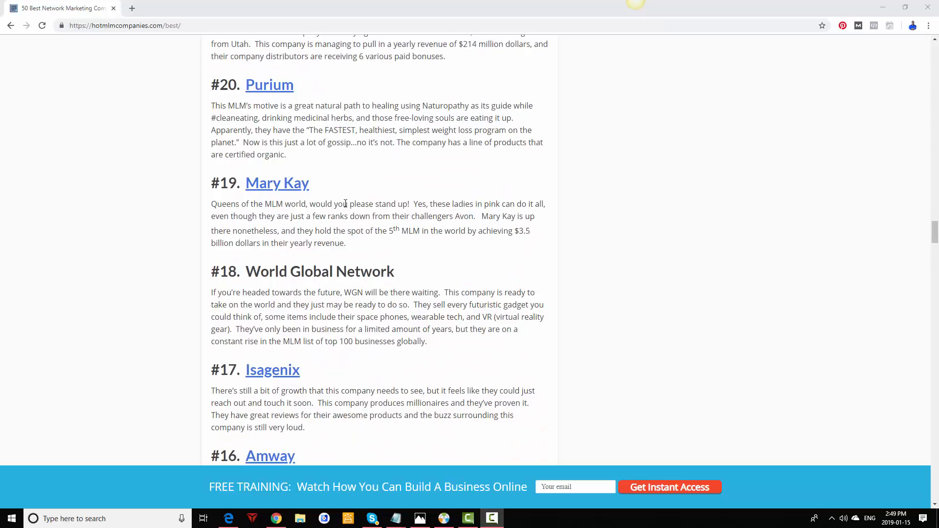
pyautogui.scroll(-3)
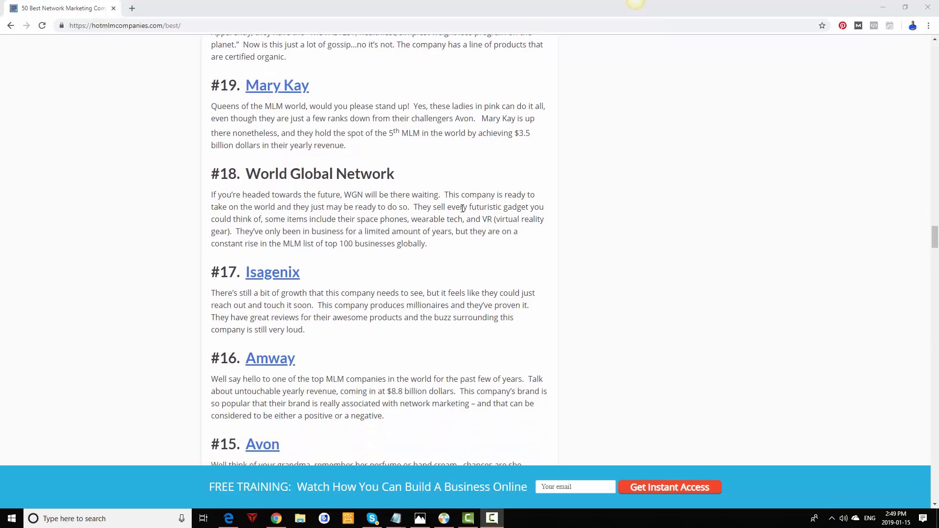
pyautogui.moveTo(485, 250)
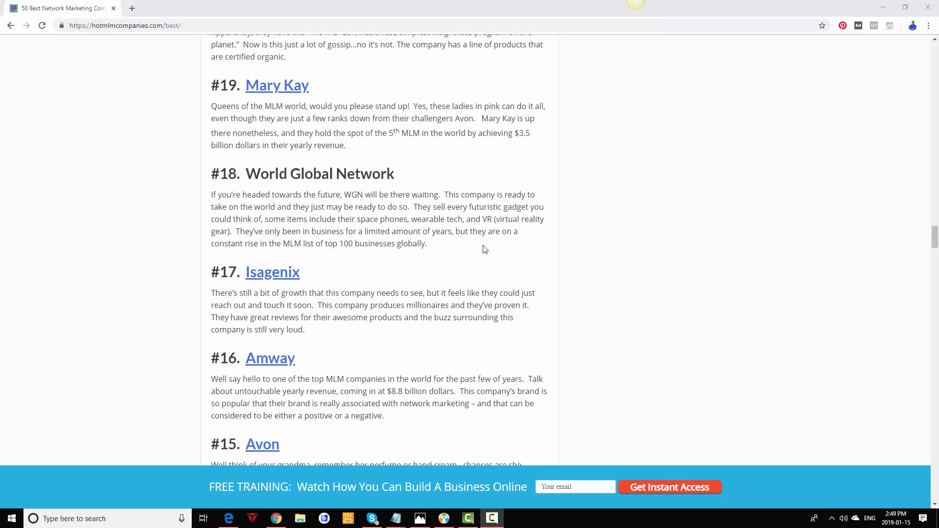
pyautogui.scroll(-3)
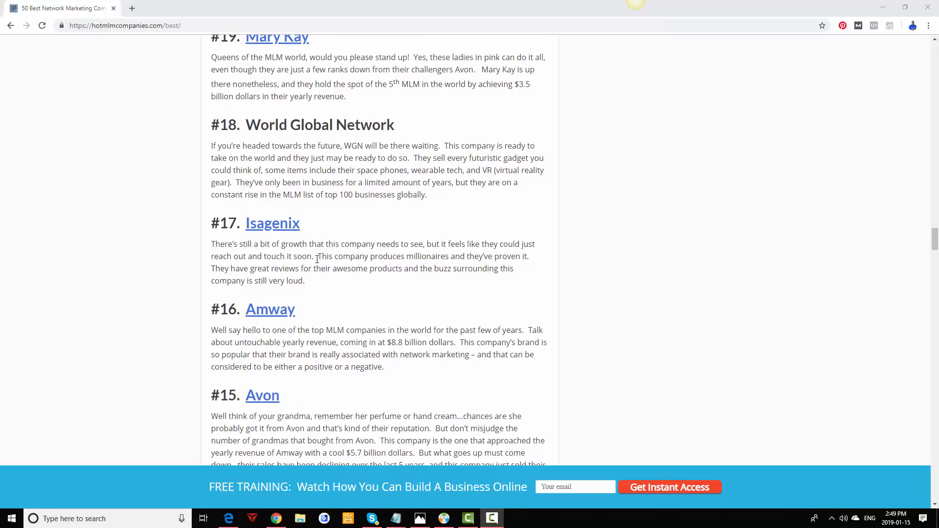
pyautogui.moveTo(402, 261)
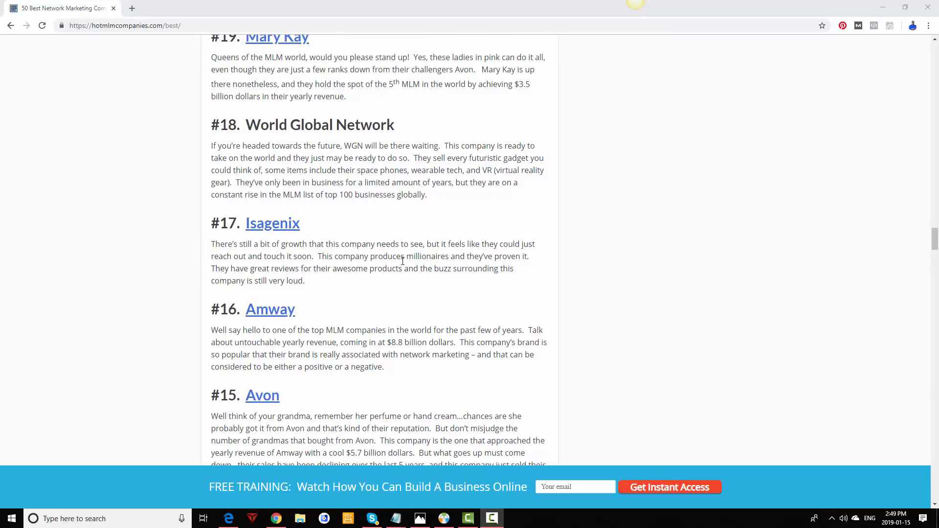
pyautogui.scroll(-3)
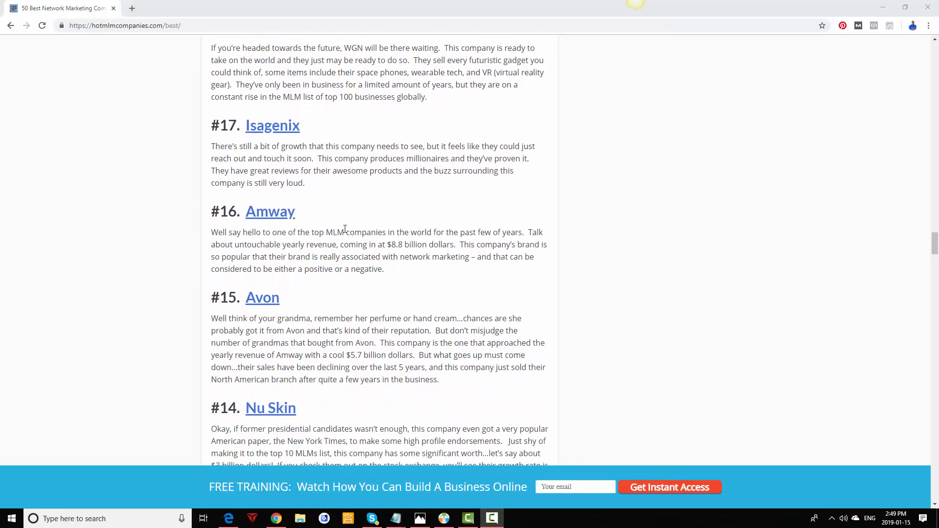
pyautogui.scroll(-3)
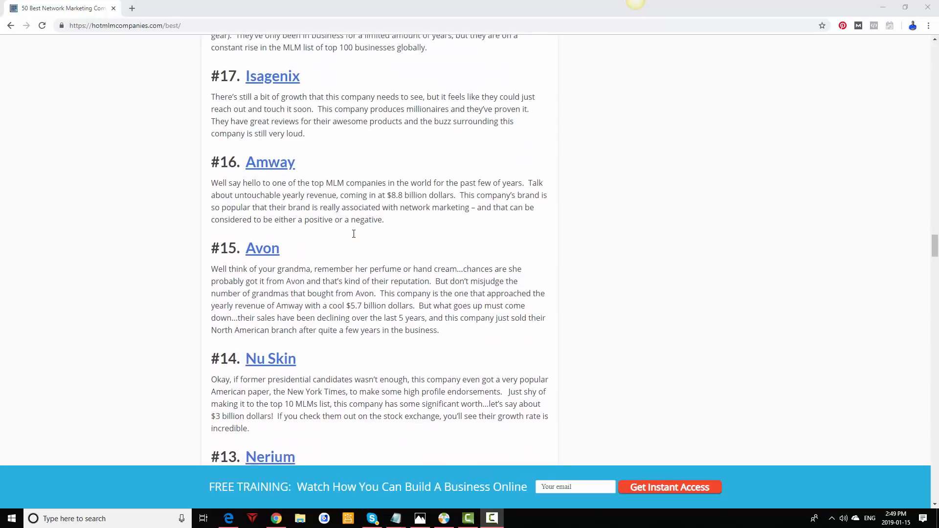
pyautogui.scroll(-3)
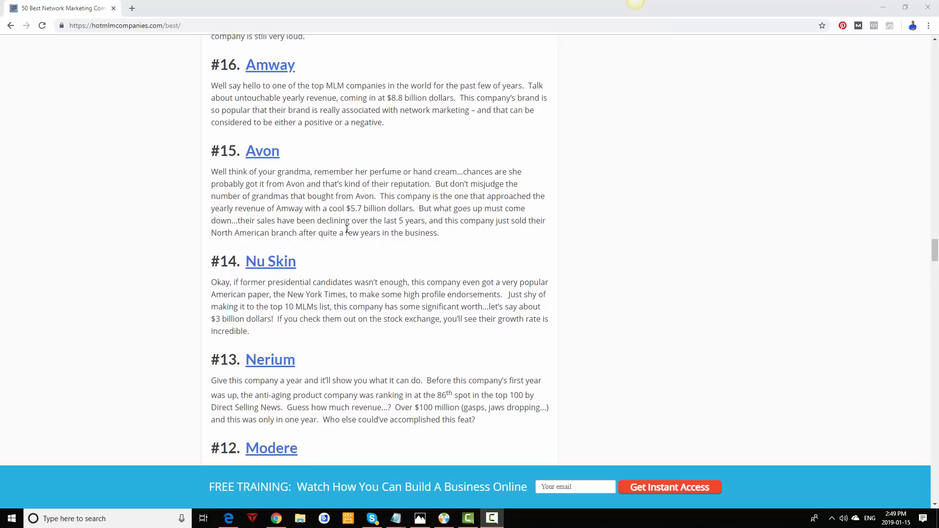
pyautogui.scroll(-3)
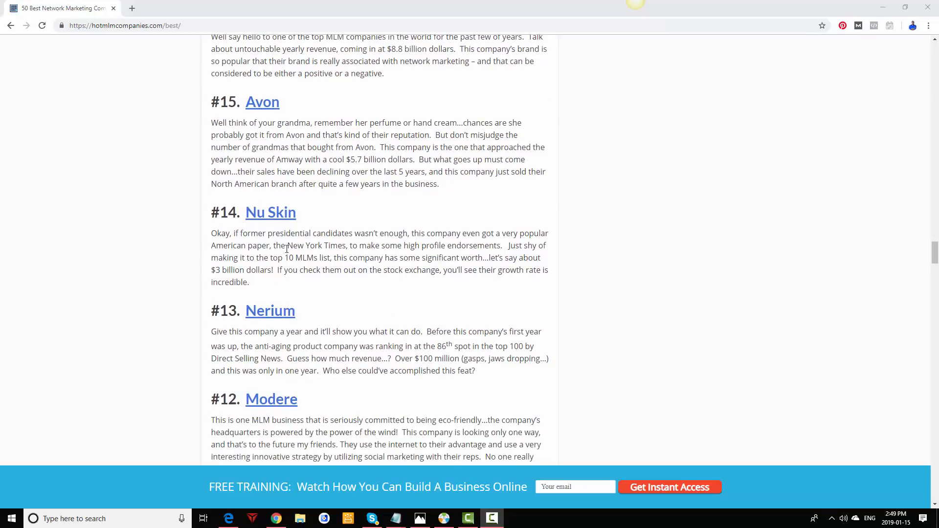
pyautogui.scroll(-3)
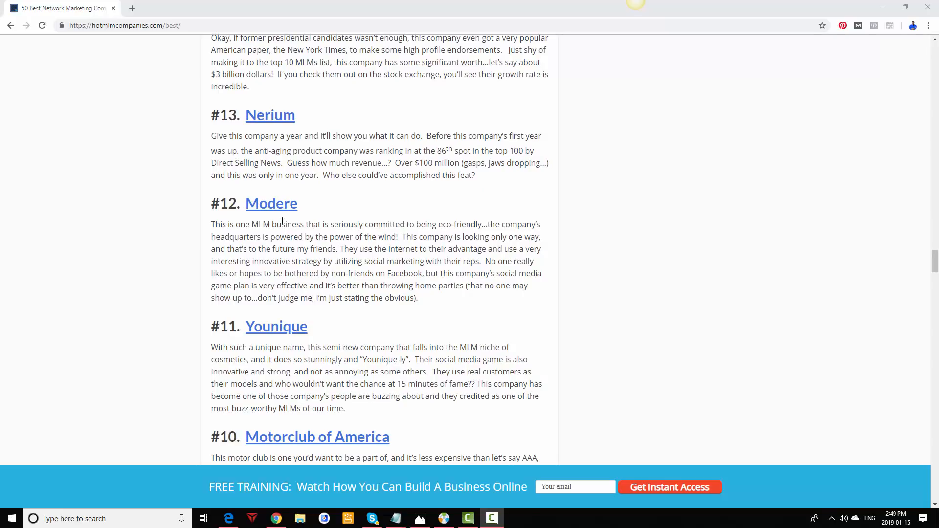
pyautogui.scroll(-3)
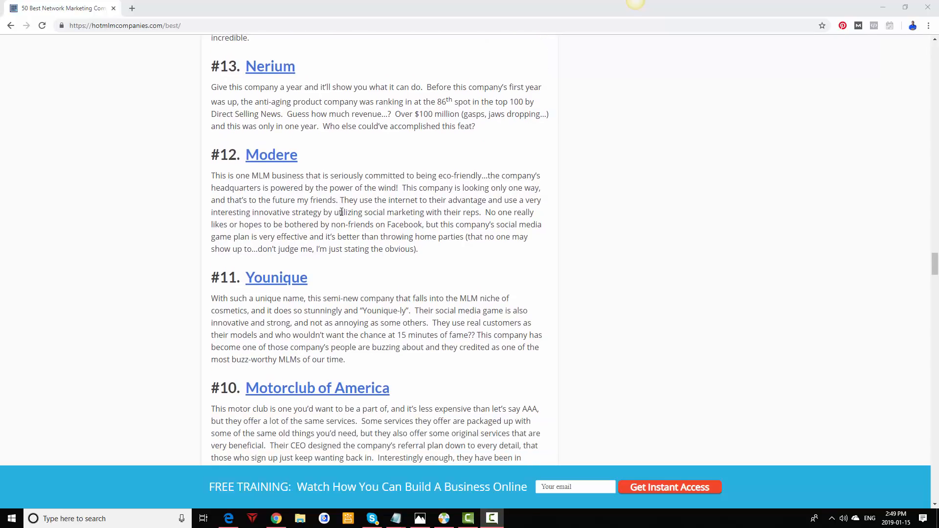
pyautogui.scroll(-3)
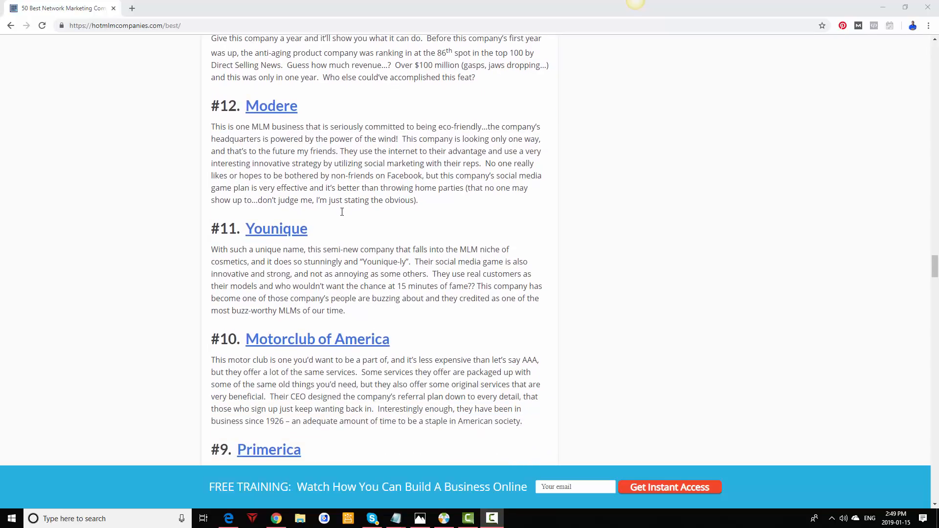
pyautogui.scroll(-3)
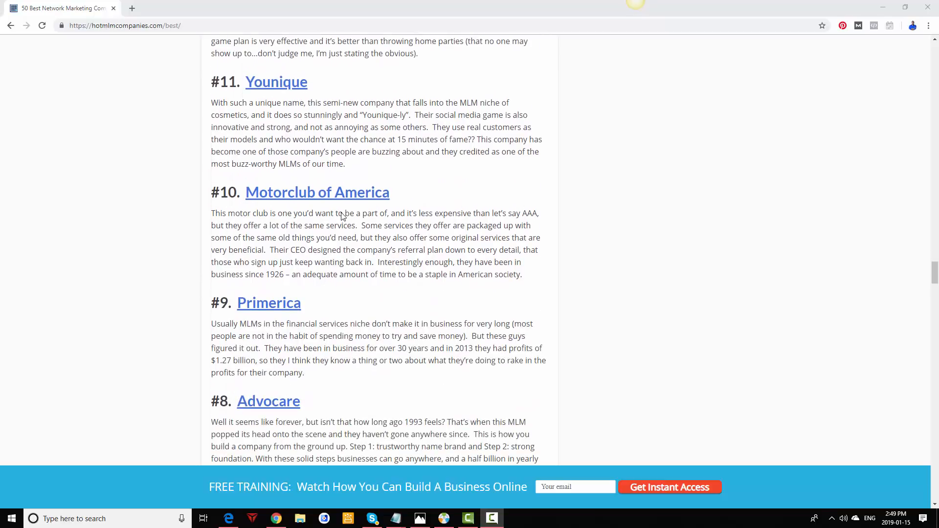
pyautogui.scroll(-3)
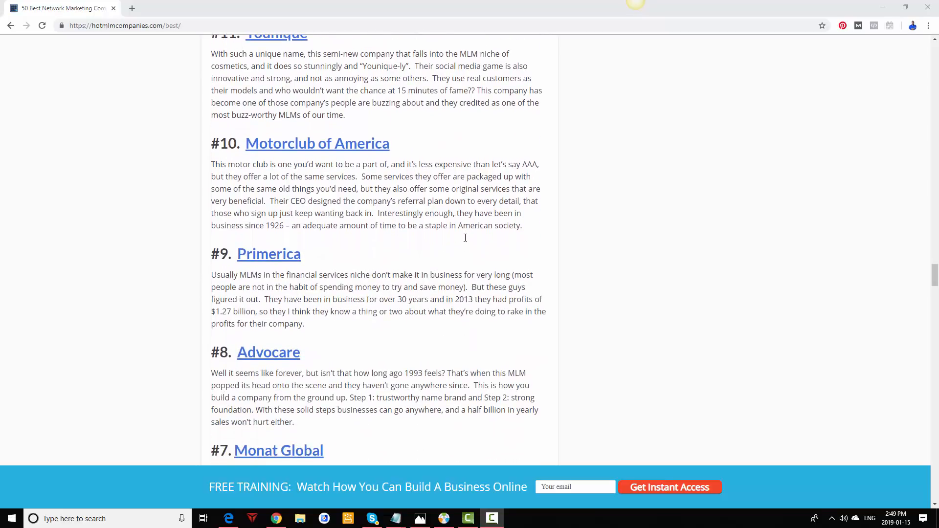
pyautogui.scroll(-3)
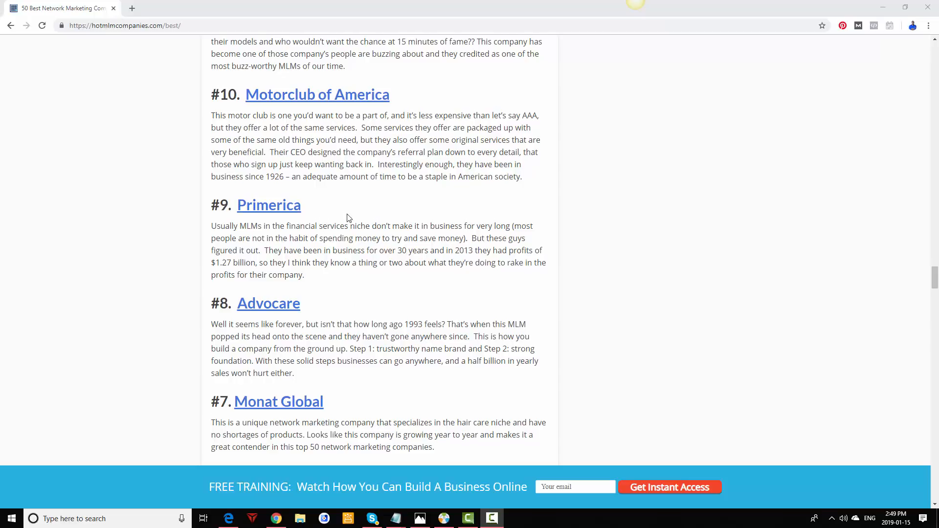
pyautogui.scroll(-3)
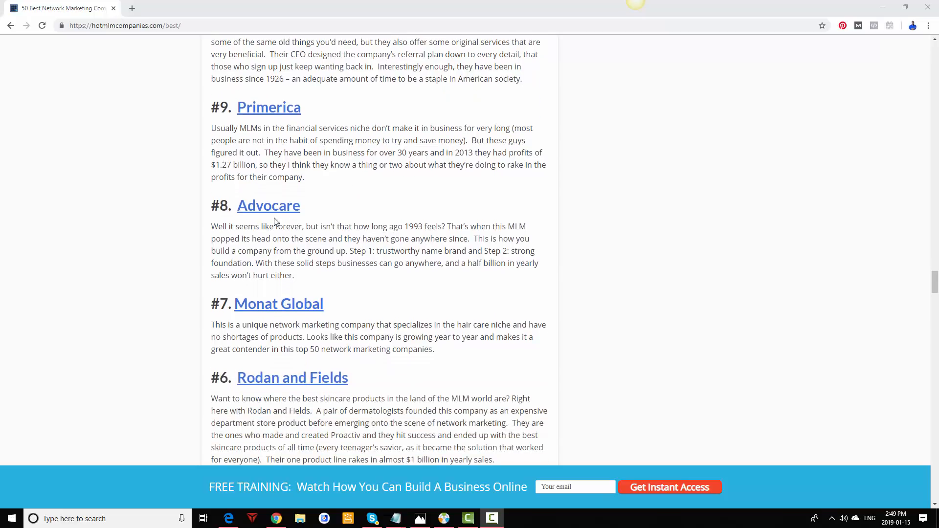
pyautogui.scroll(-3)
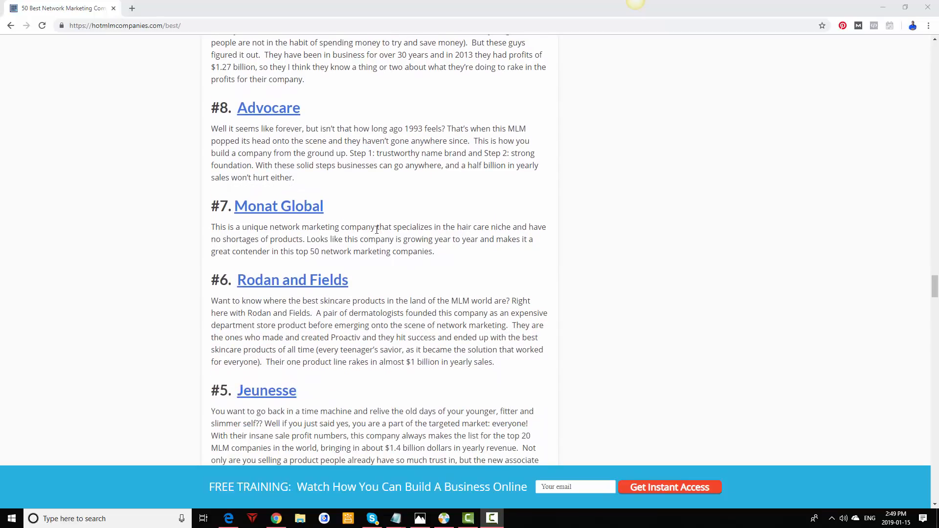
pyautogui.moveTo(451, 253)
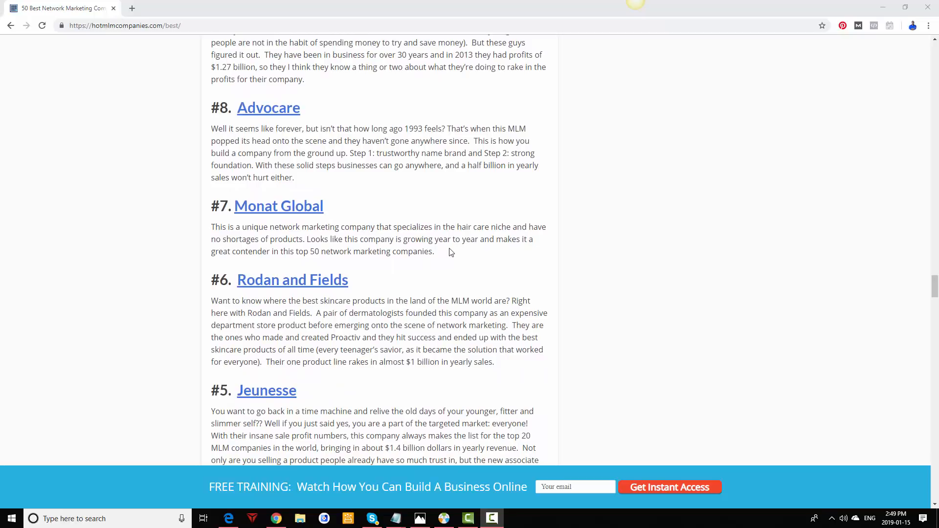
pyautogui.moveTo(433, 244)
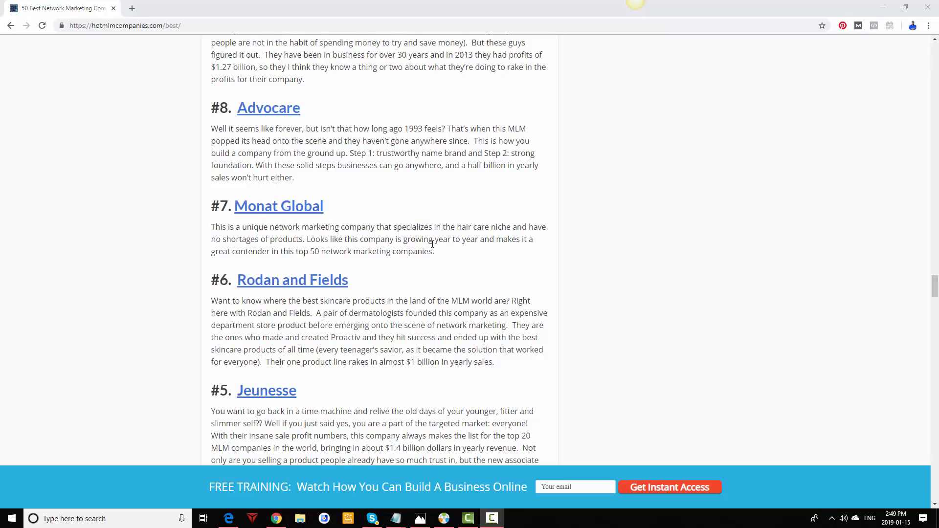
pyautogui.scroll(-3)
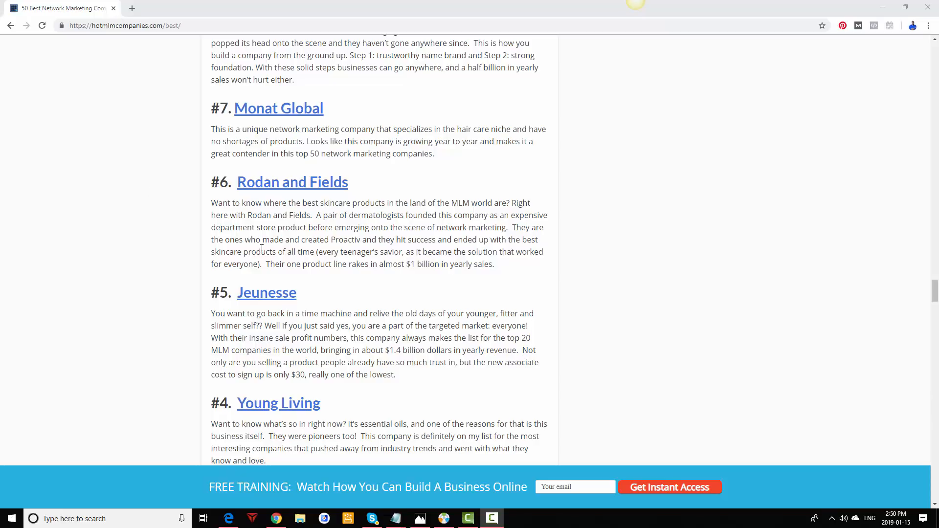
pyautogui.scroll(-3)
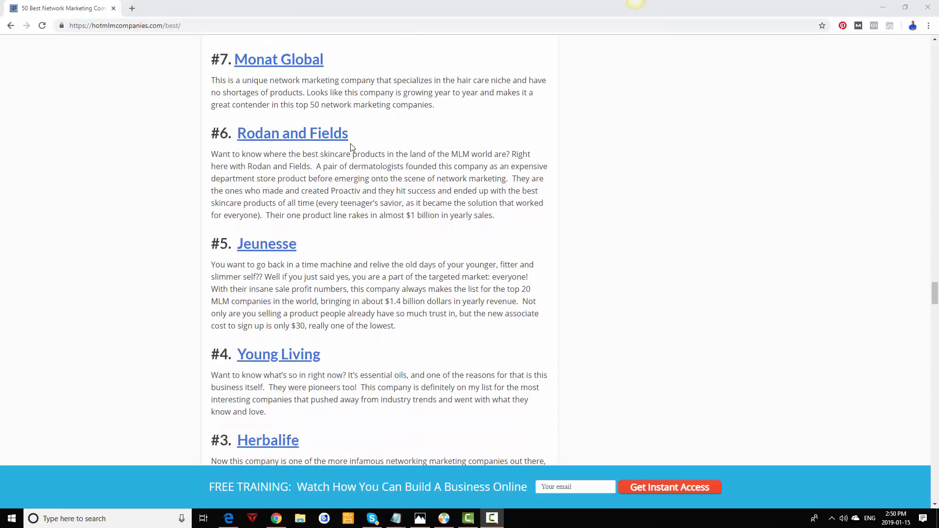
pyautogui.scroll(-3)
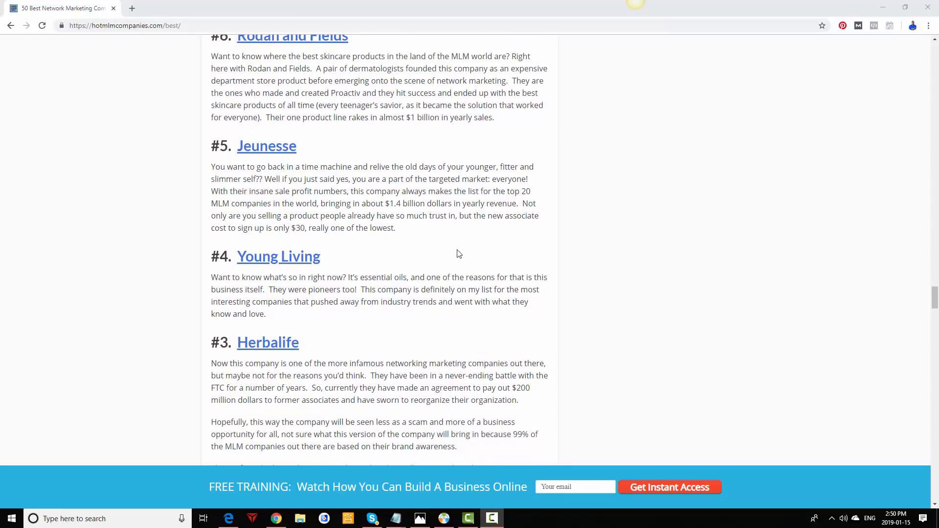
pyautogui.scroll(-3)
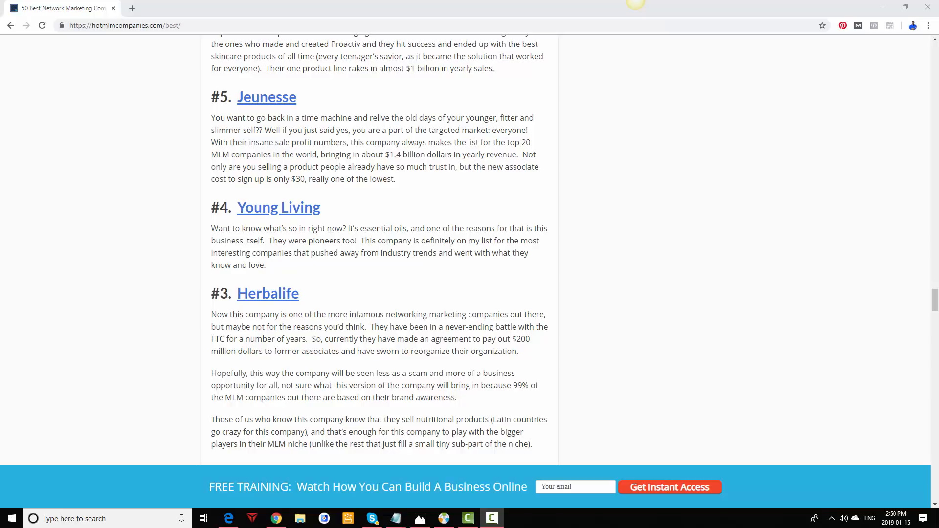
pyautogui.scroll(-3)
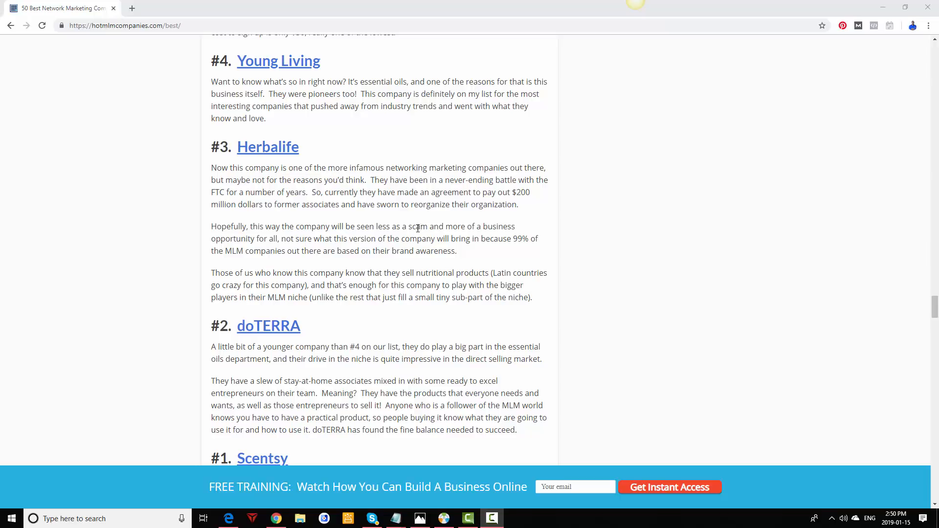
pyautogui.scroll(-3)
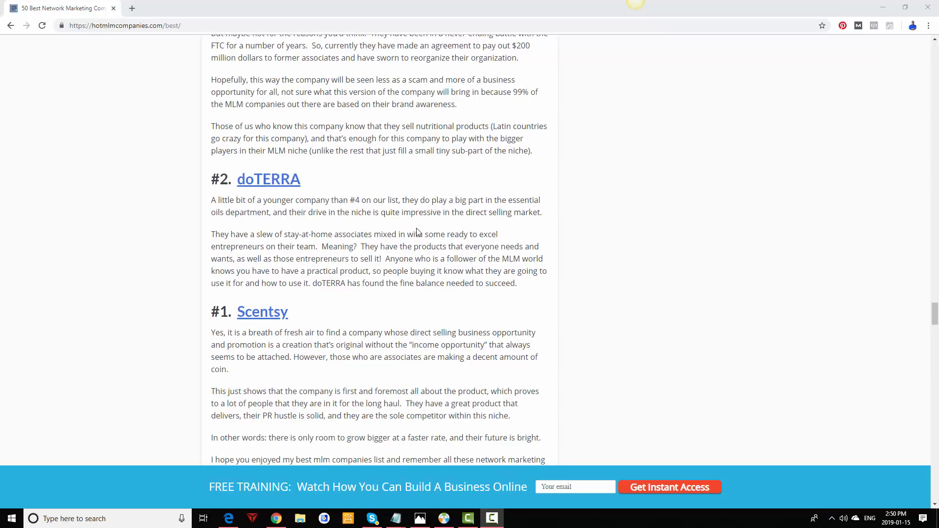
pyautogui.scroll(-3)
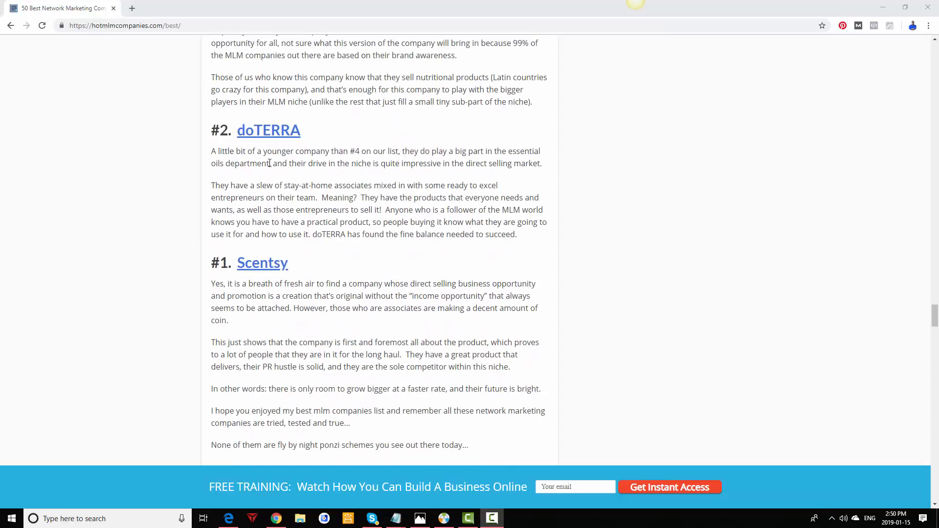
pyautogui.scroll(-3)
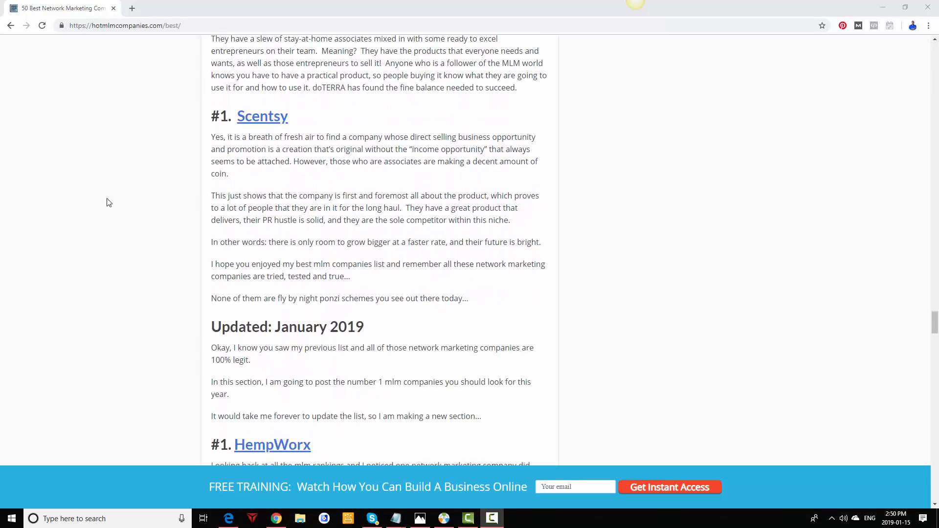
pyautogui.moveTo(116, 193)
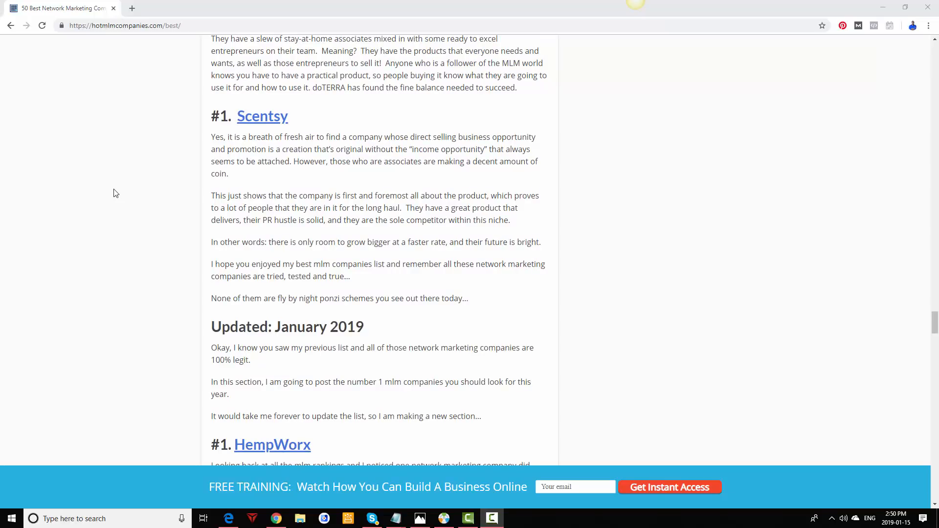
pyautogui.scroll(3)
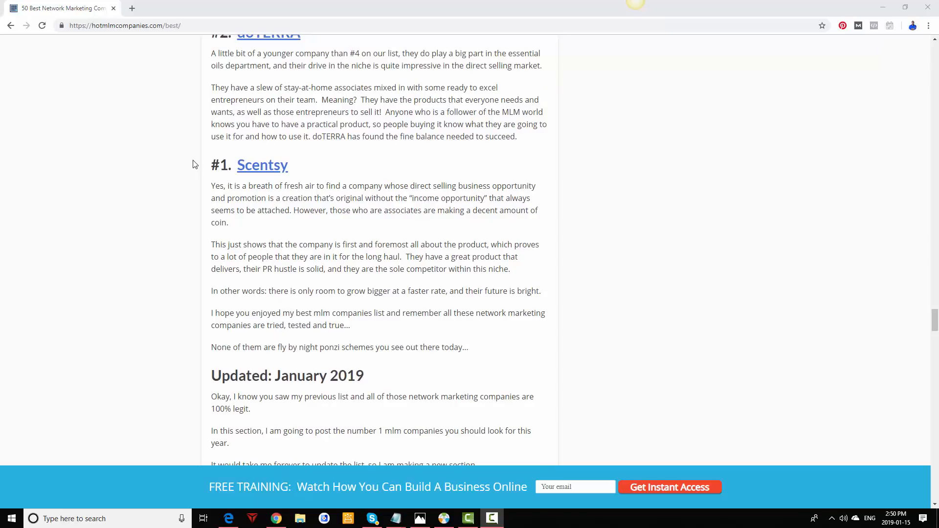
pyautogui.scroll(-3)
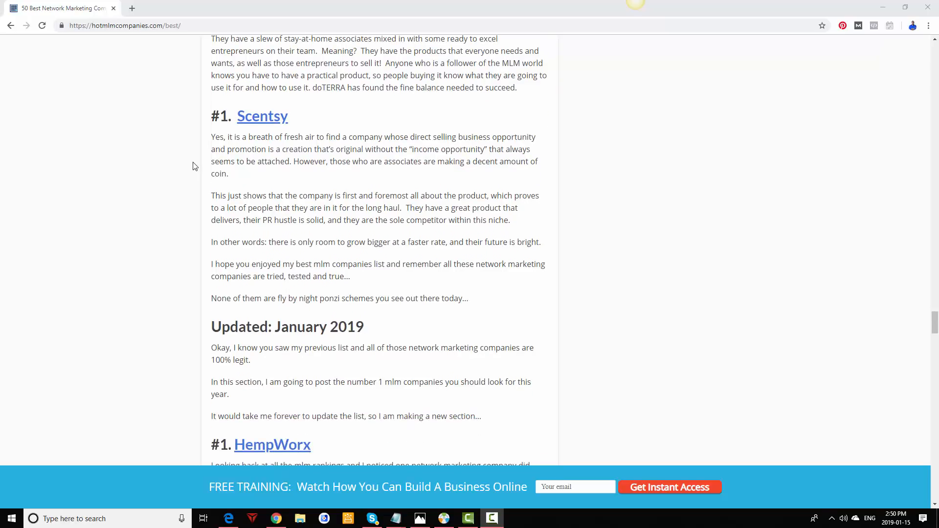
pyautogui.scroll(-3)
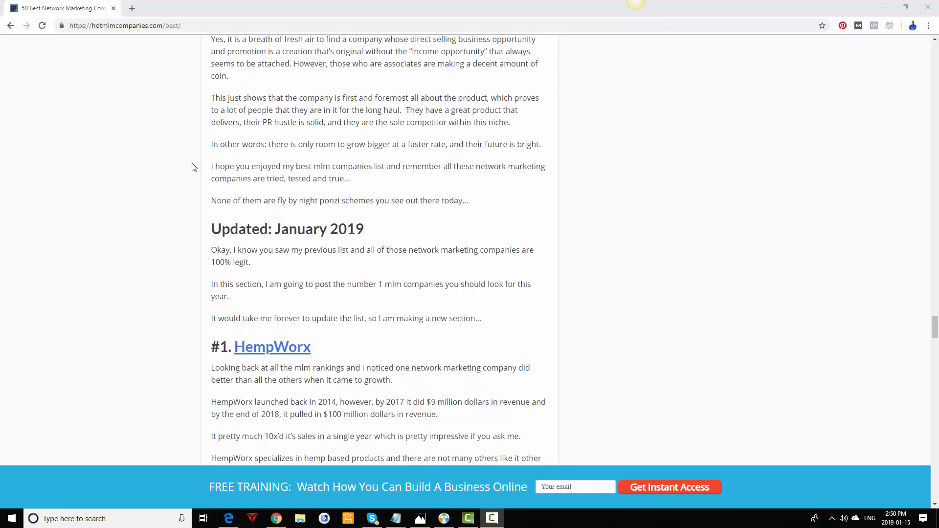
pyautogui.scroll(-3)
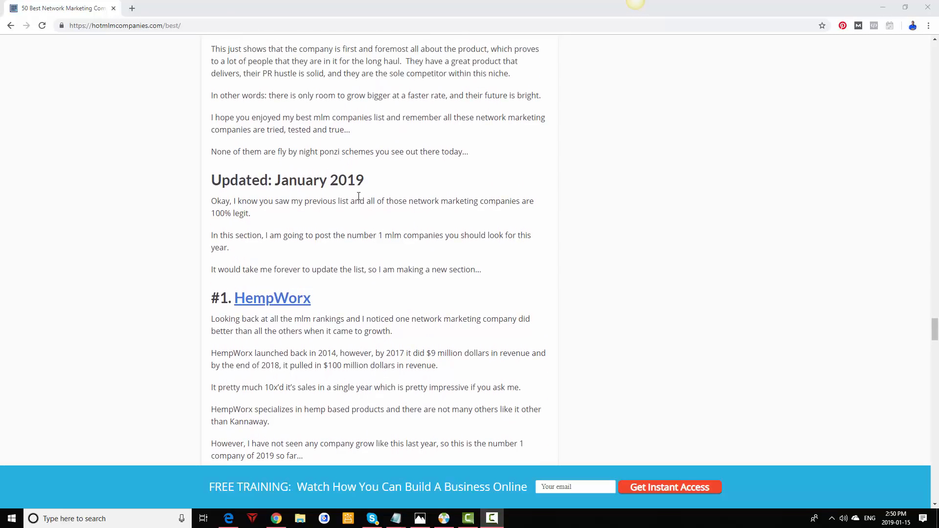
pyautogui.scroll(-3)
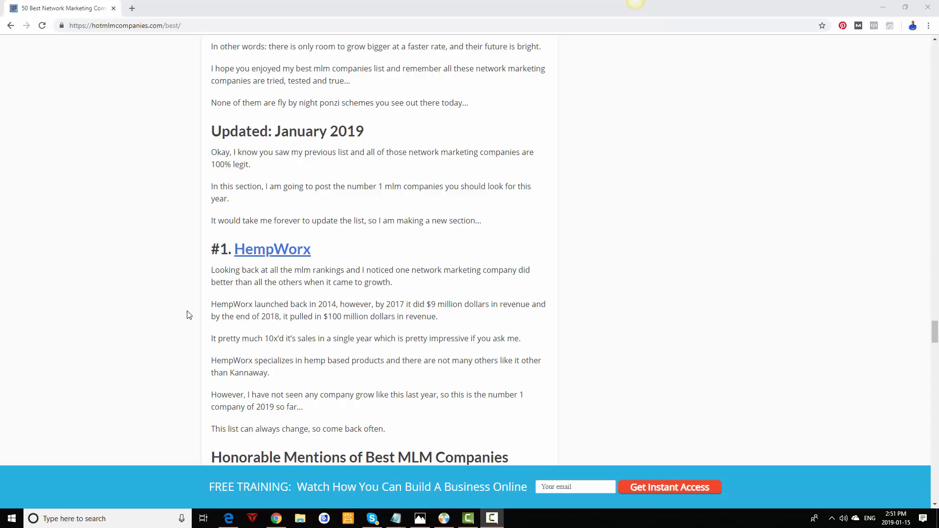
pyautogui.moveTo(304, 335)
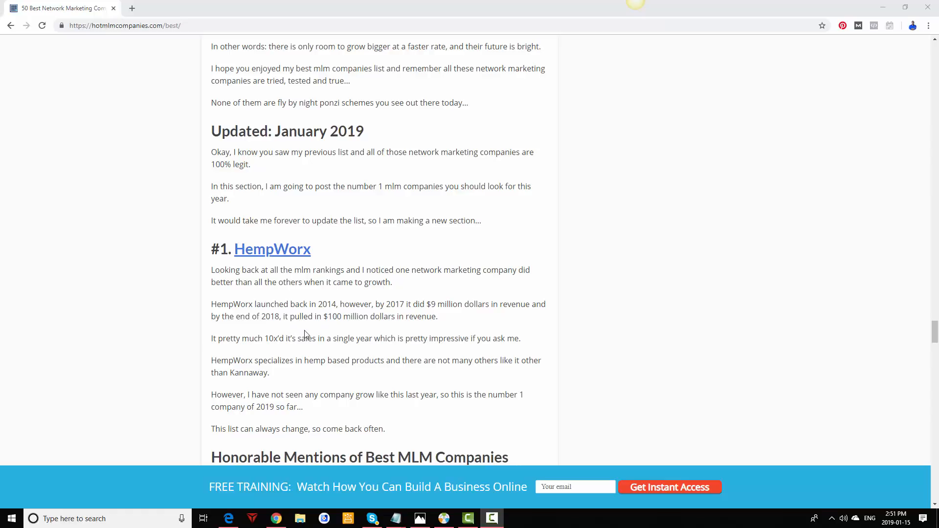
pyautogui.moveTo(399, 319)
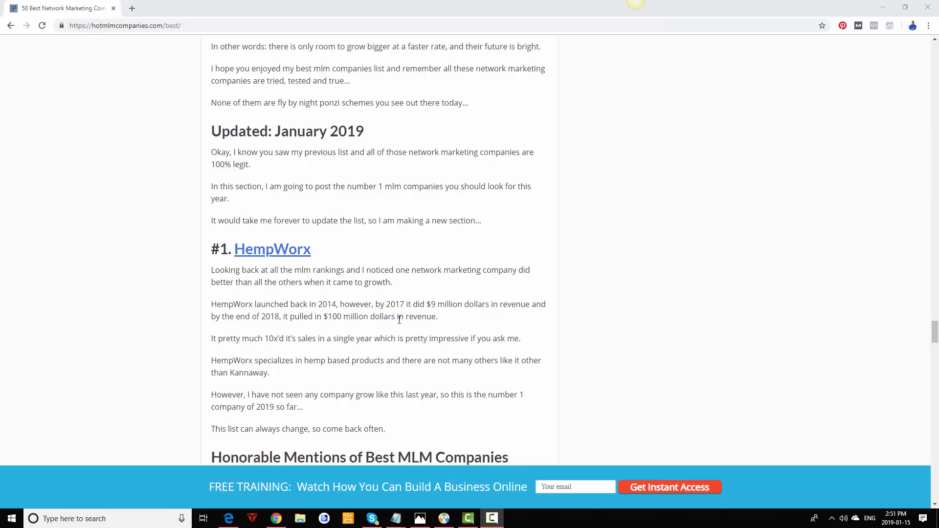
pyautogui.moveTo(487, 318)
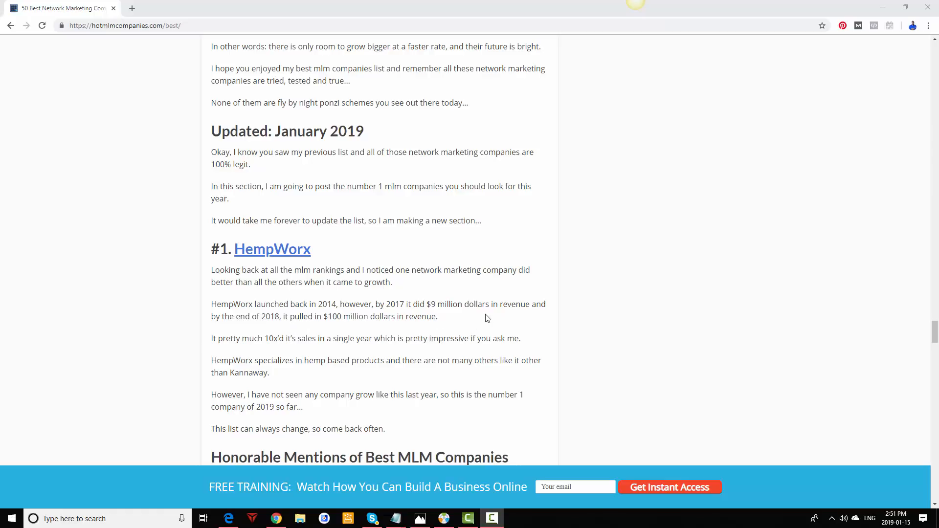
pyautogui.moveTo(254, 328)
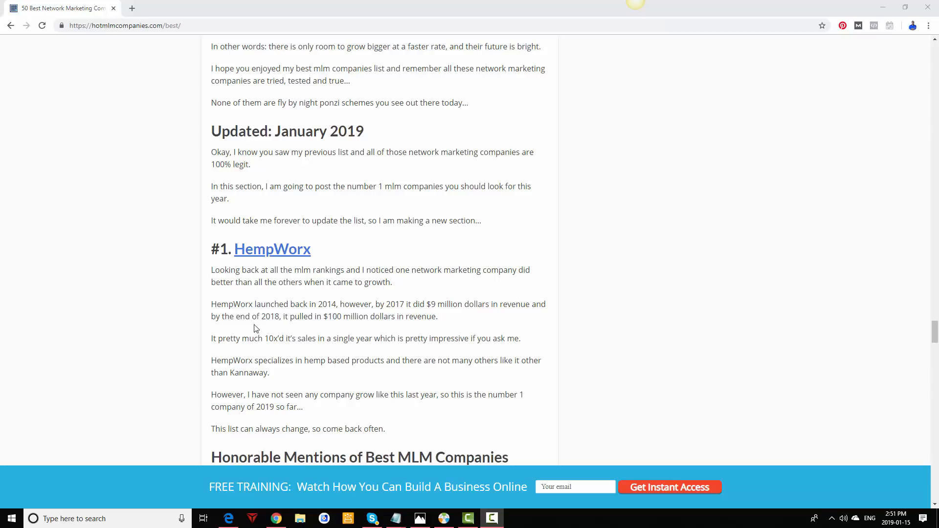
pyautogui.moveTo(336, 333)
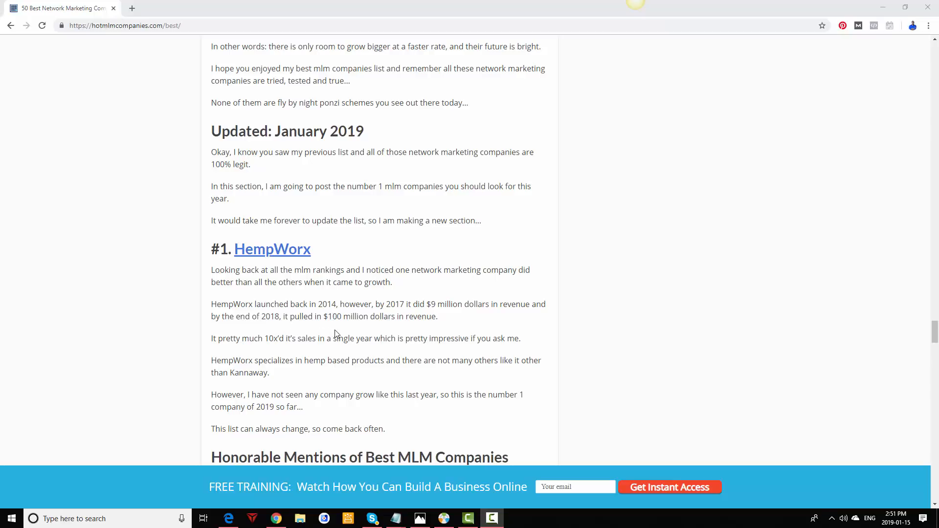
pyautogui.moveTo(372, 316)
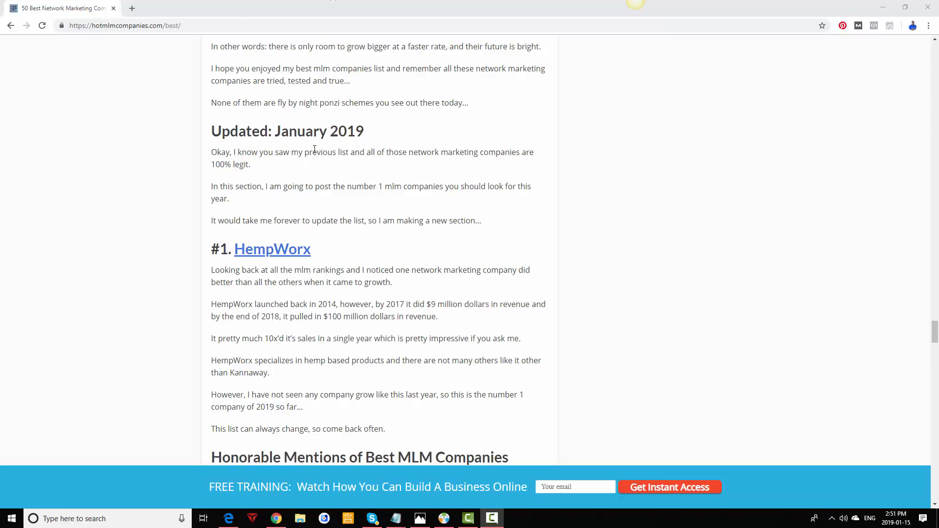
pyautogui.scroll(-3)
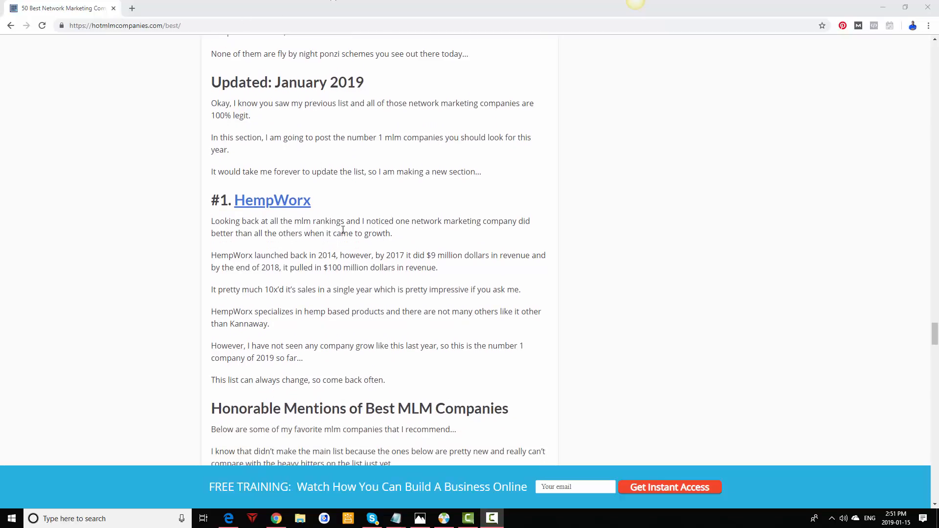
pyautogui.scroll(3)
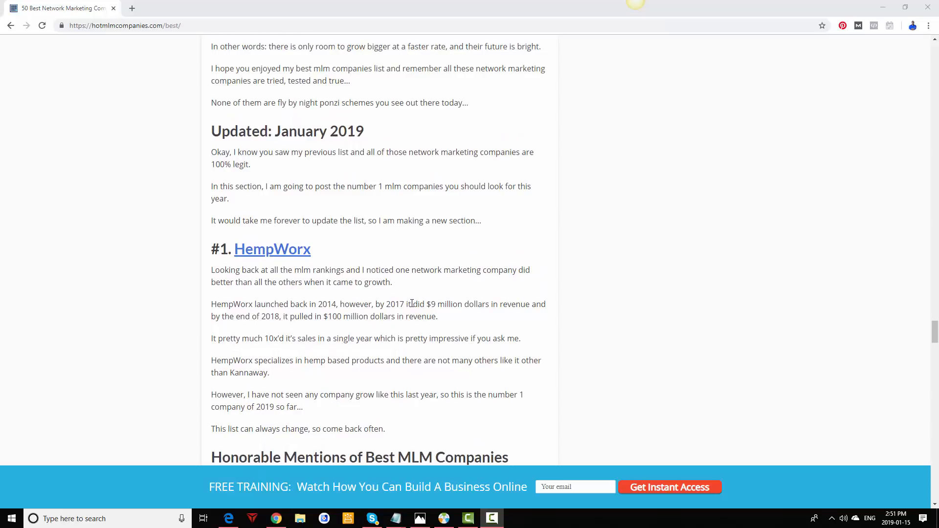
pyautogui.moveTo(471, 203)
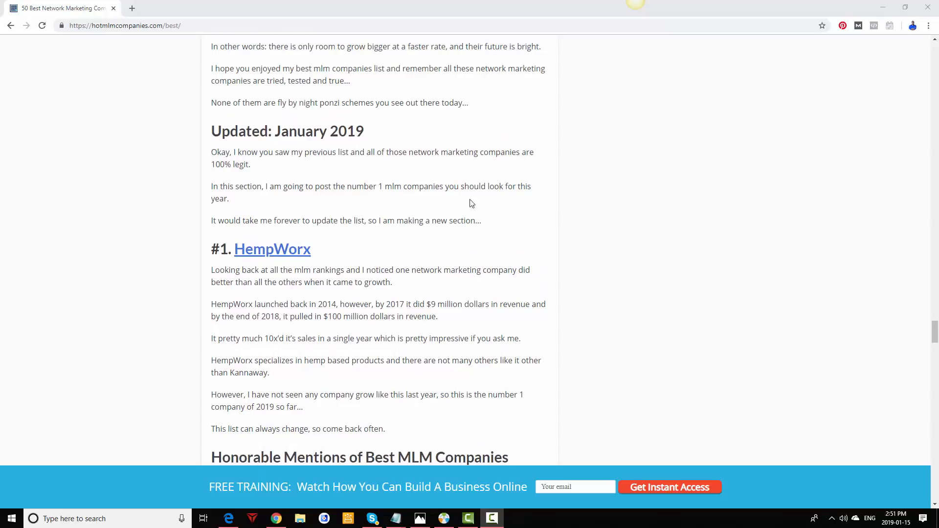
pyautogui.moveTo(395, 330)
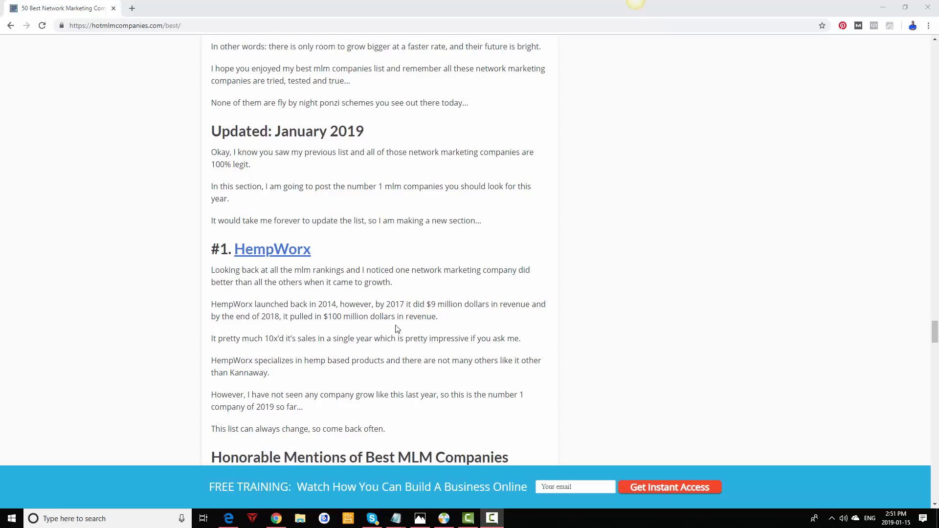
pyautogui.moveTo(303, 342)
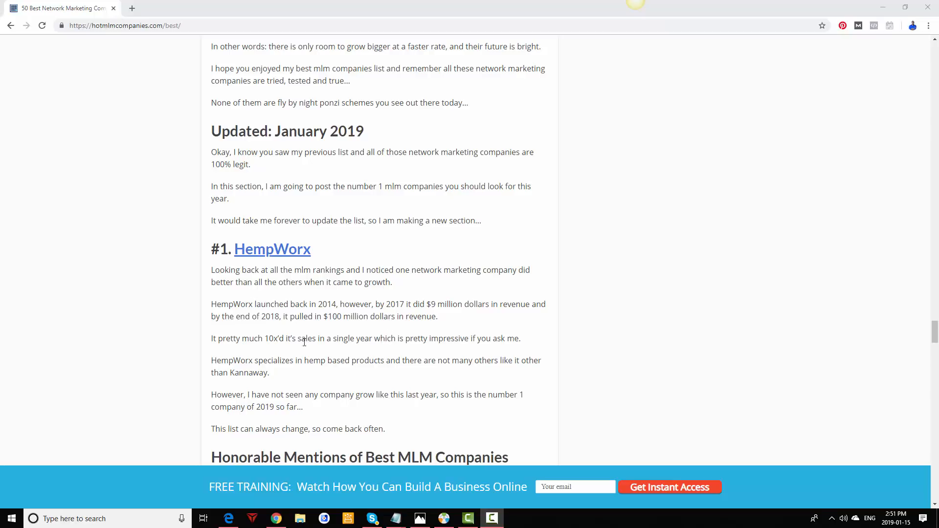
pyautogui.moveTo(265, 260)
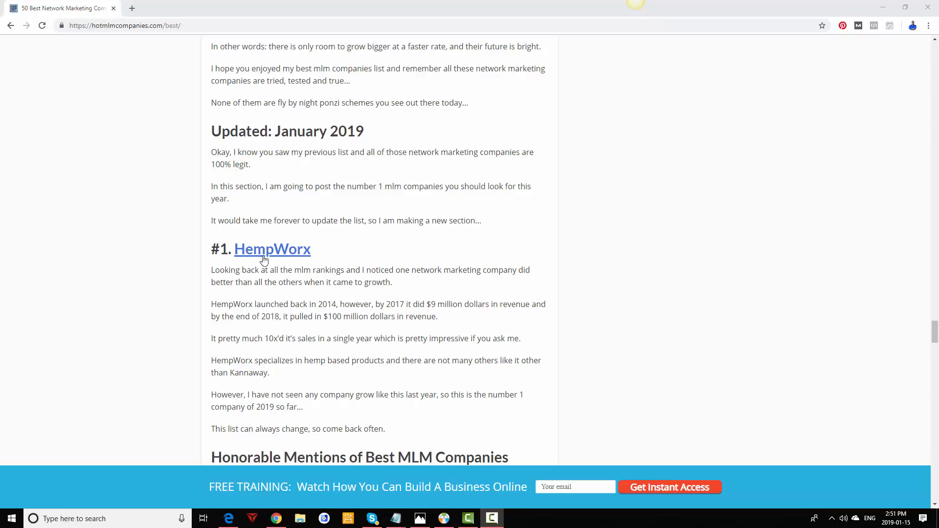
pyautogui.scroll(-3)
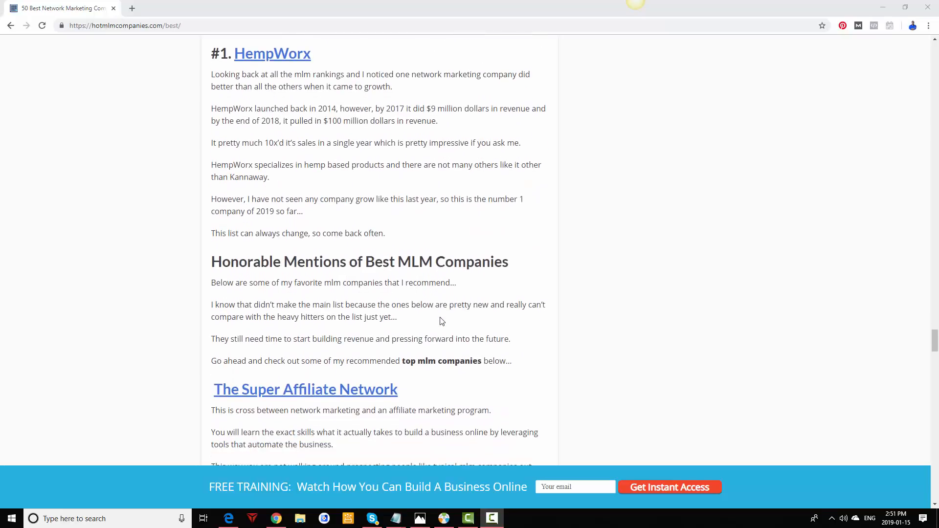
pyautogui.scroll(-3)
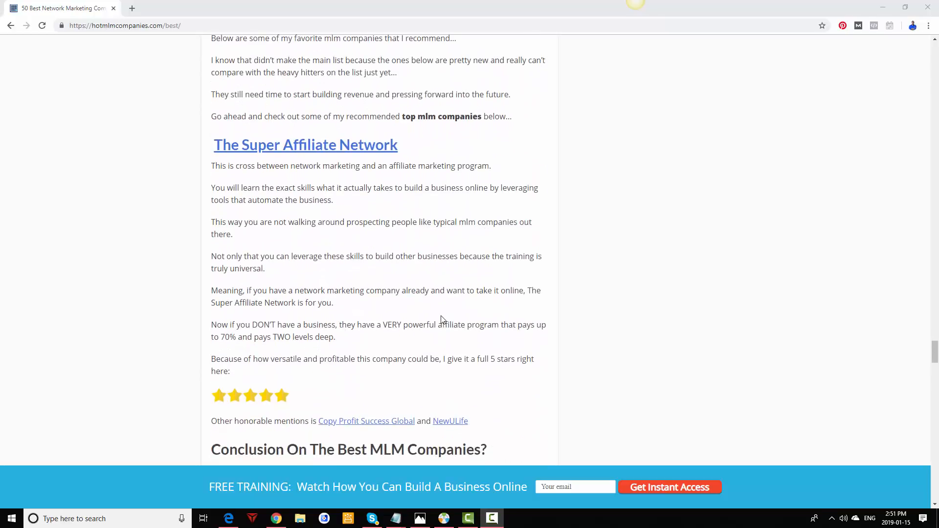
pyautogui.scroll(3)
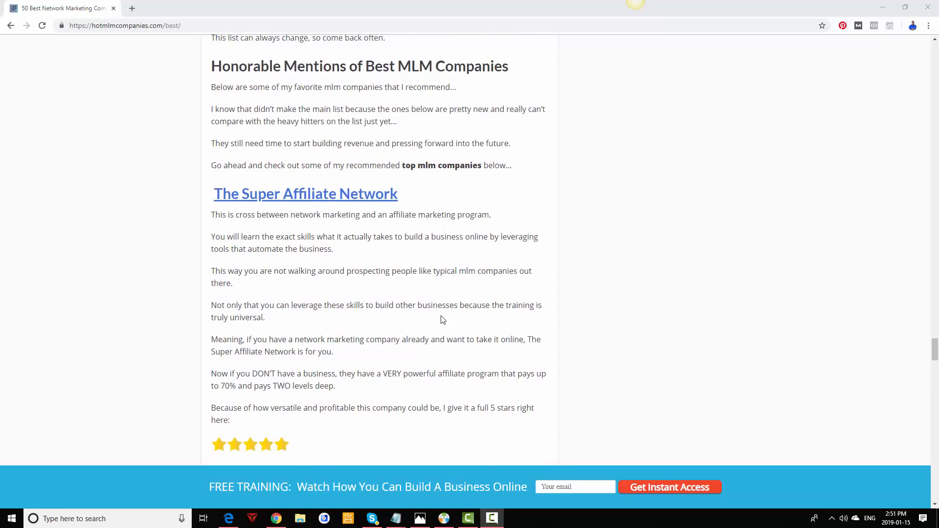
pyautogui.scroll(3)
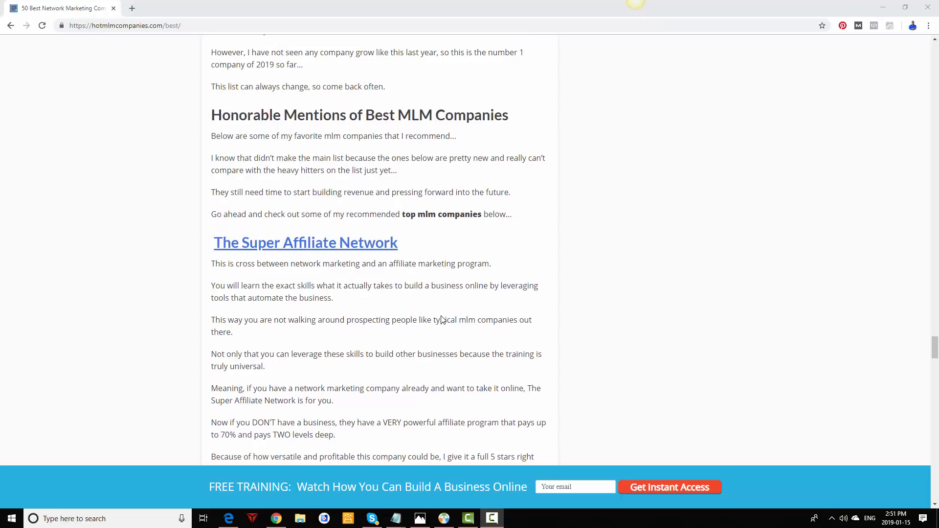
pyautogui.moveTo(431, 311)
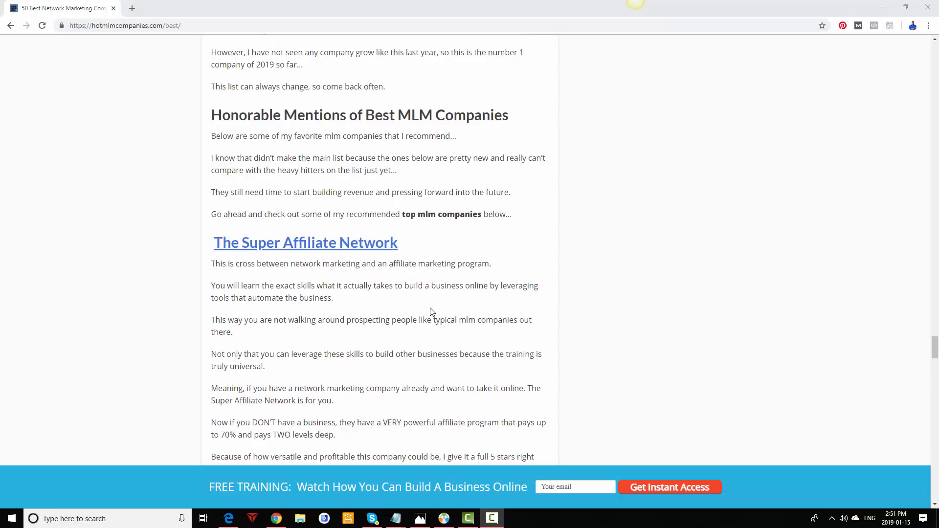
pyautogui.scroll(-3)
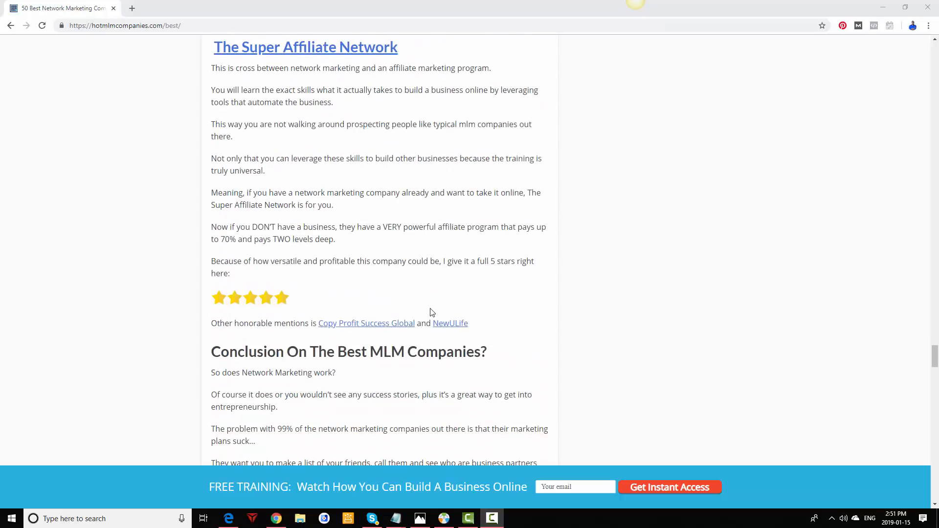
pyautogui.scroll(3)
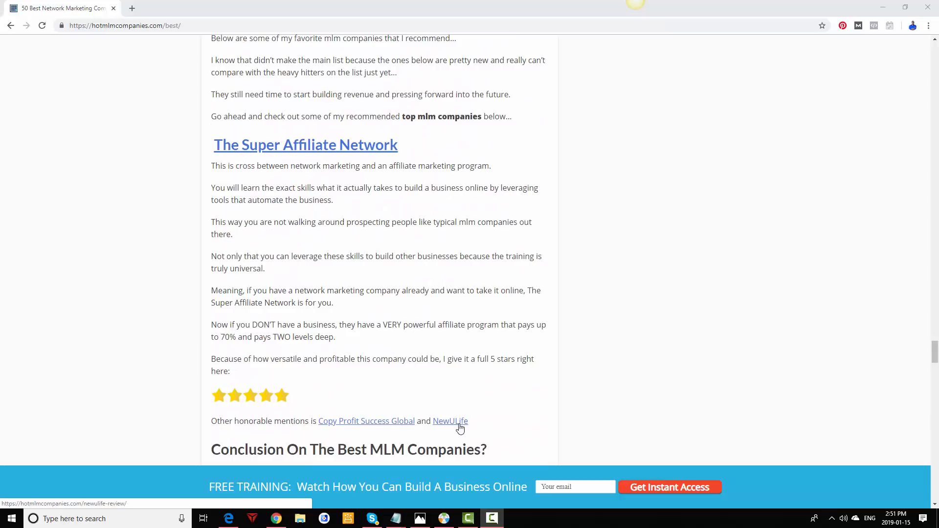
pyautogui.moveTo(479, 402)
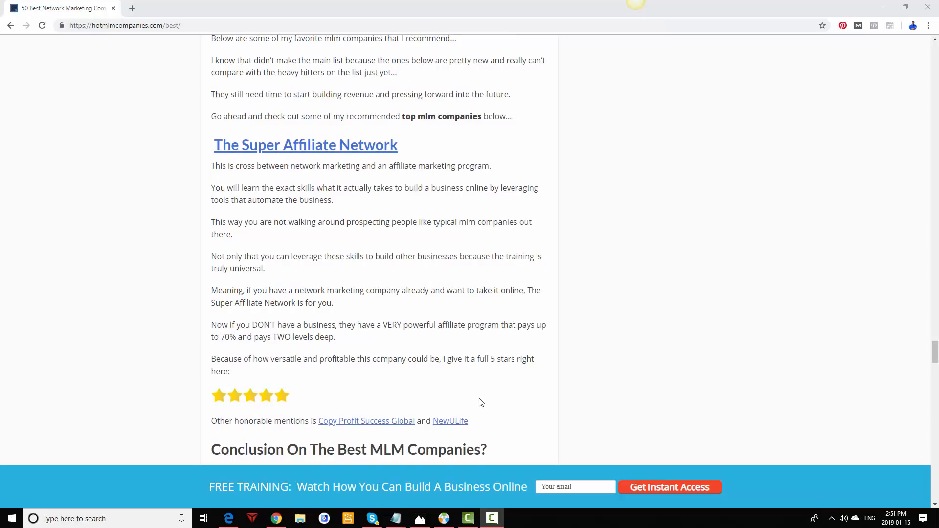
pyautogui.scroll(3)
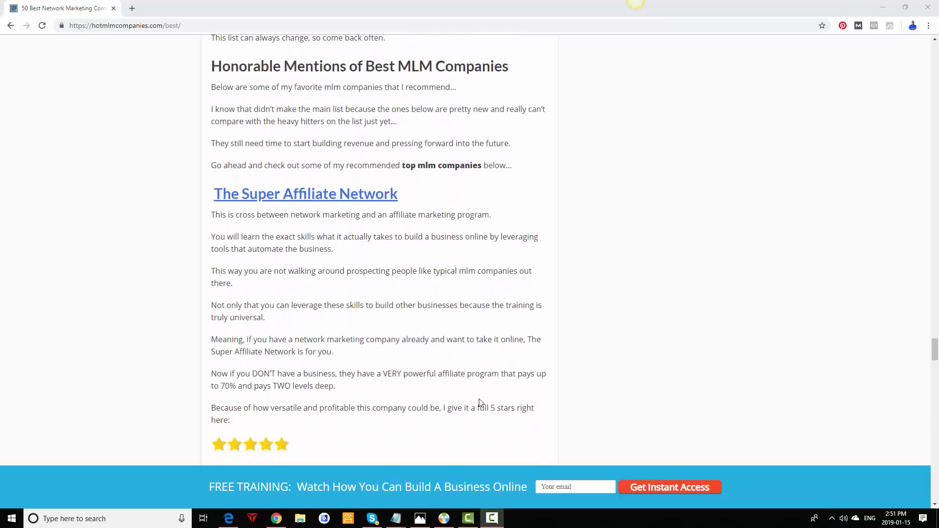
pyautogui.scroll(3)
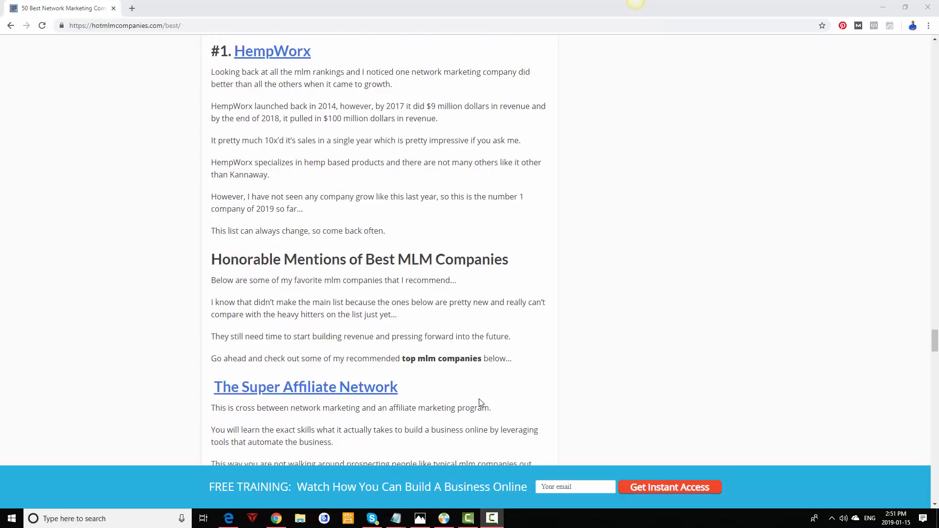
pyautogui.scroll(3)
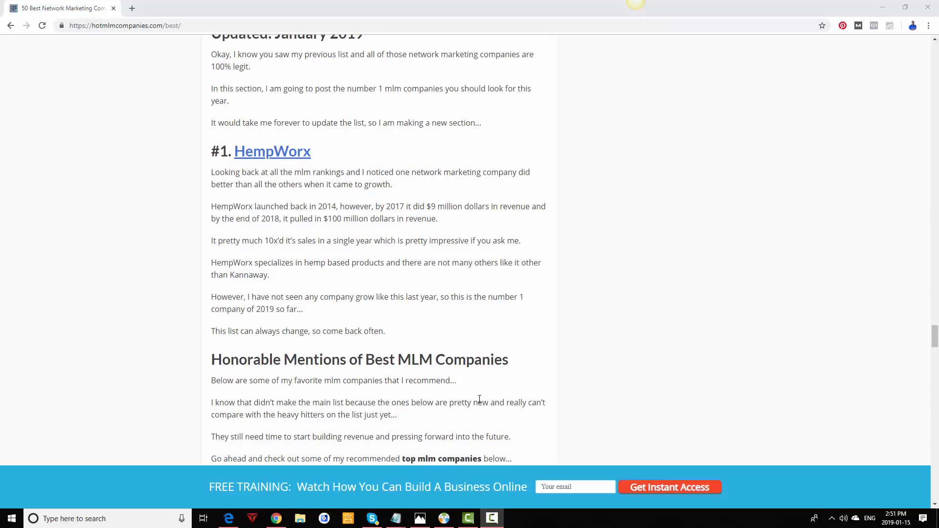
pyautogui.moveTo(475, 395)
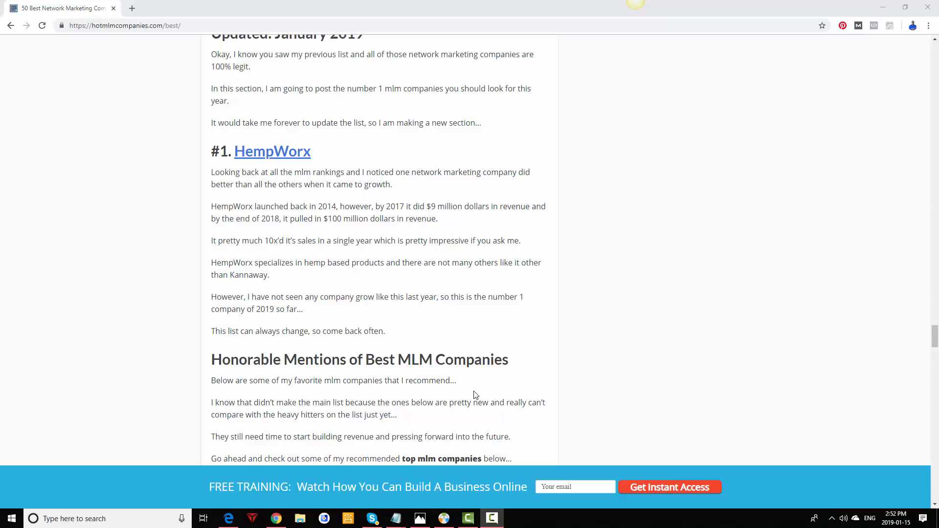
pyautogui.moveTo(420, 316)
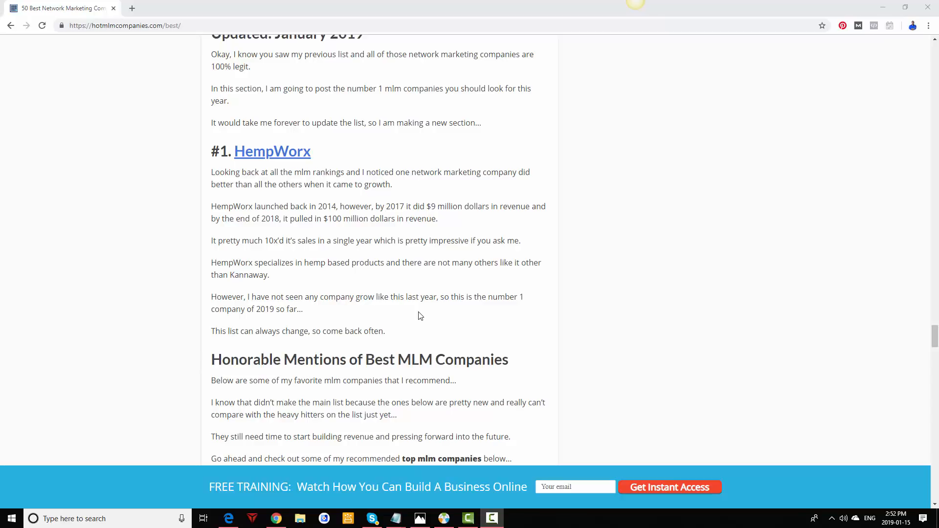
pyautogui.moveTo(438, 314)
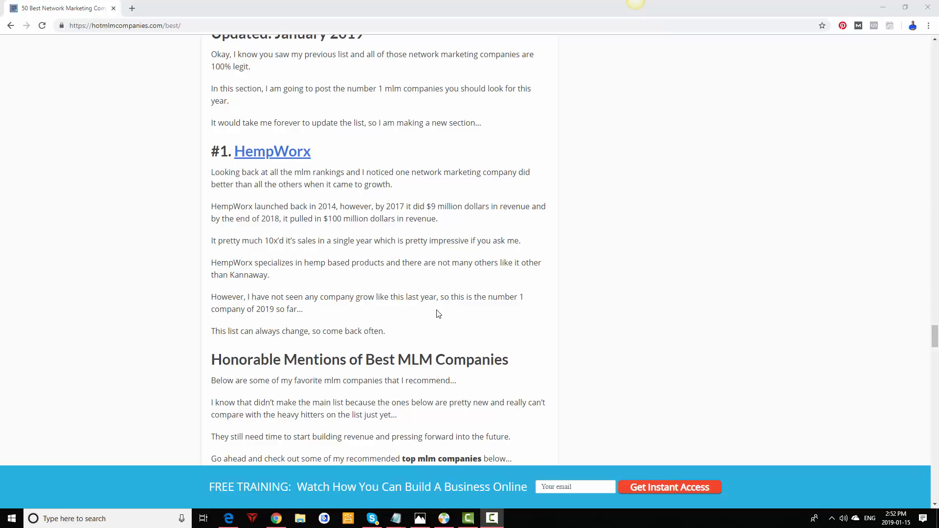
pyautogui.moveTo(485, 200)
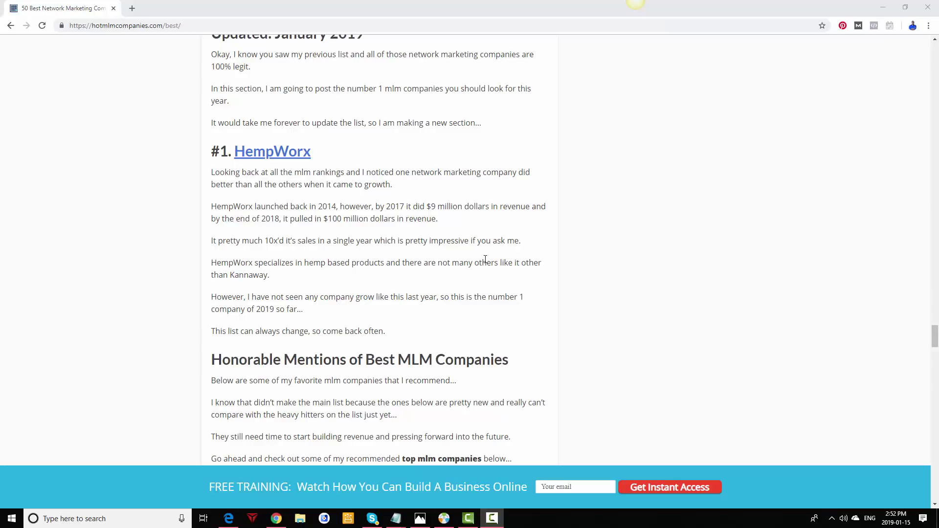
pyautogui.moveTo(518, 252)
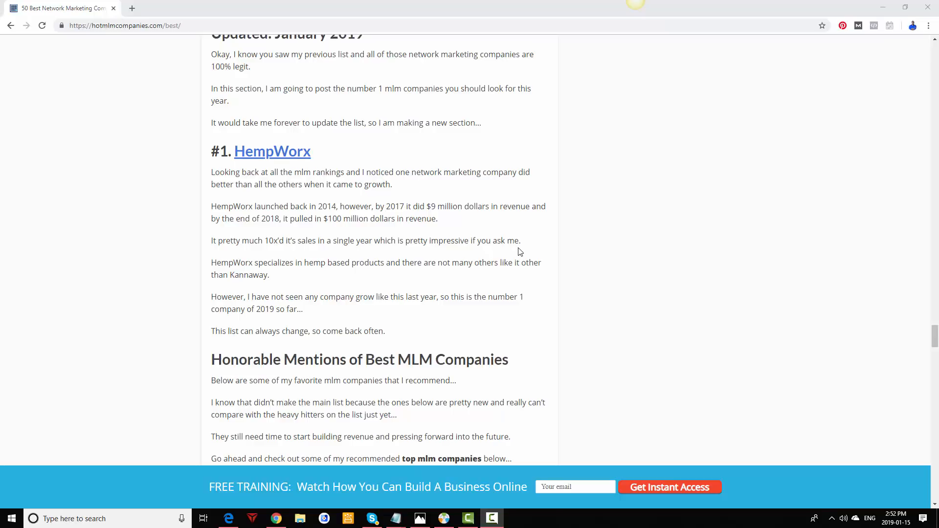
pyautogui.scroll(3)
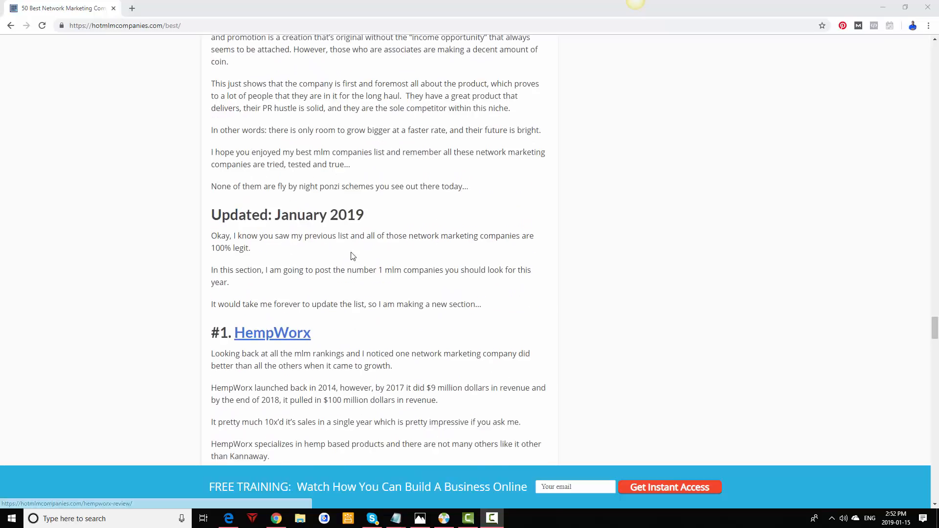
pyautogui.scroll(3)
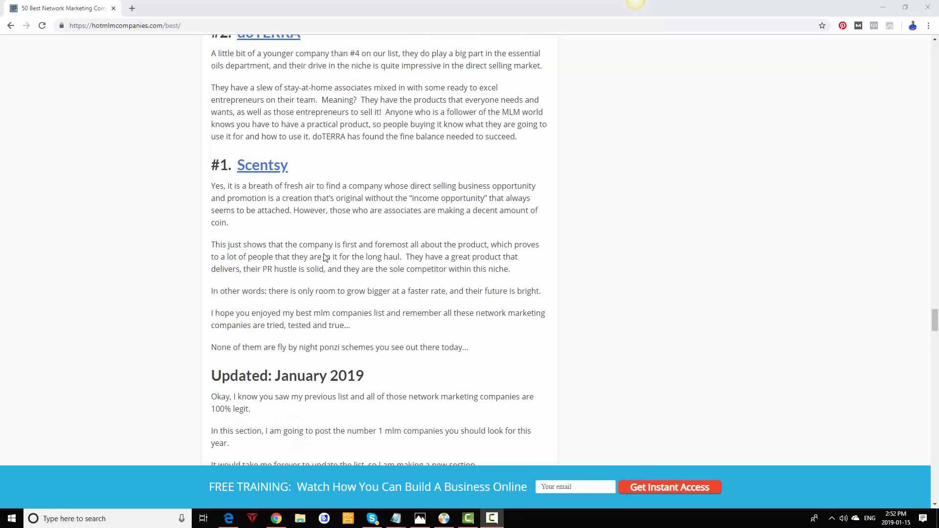
pyautogui.scroll(-3)
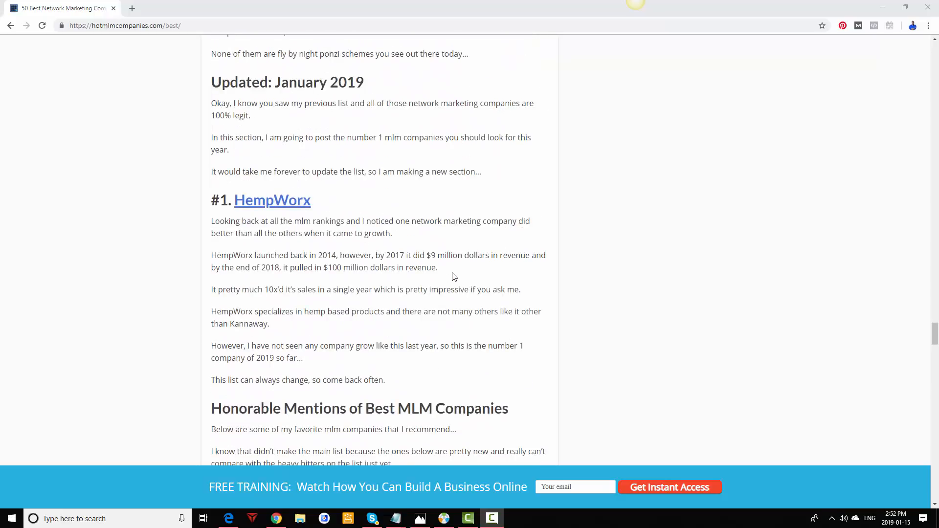
pyautogui.scroll(3)
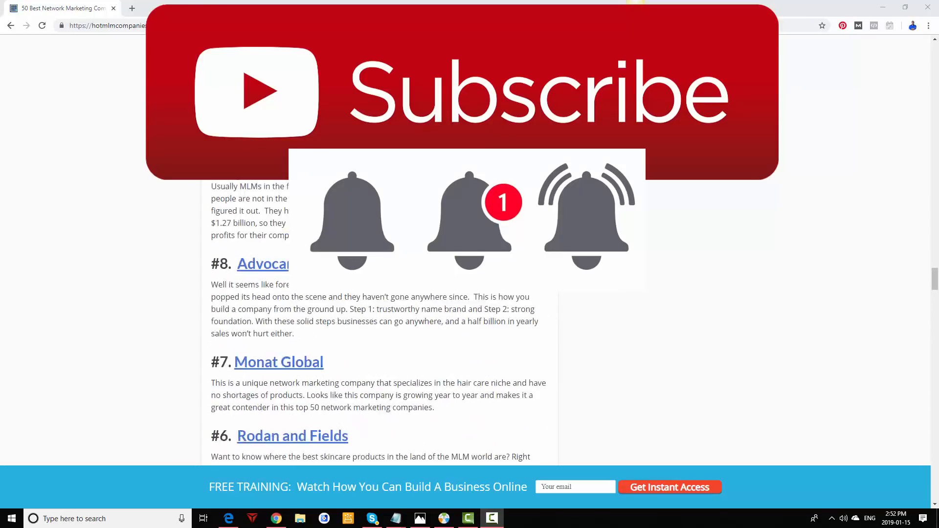
pyautogui.scroll(-3)
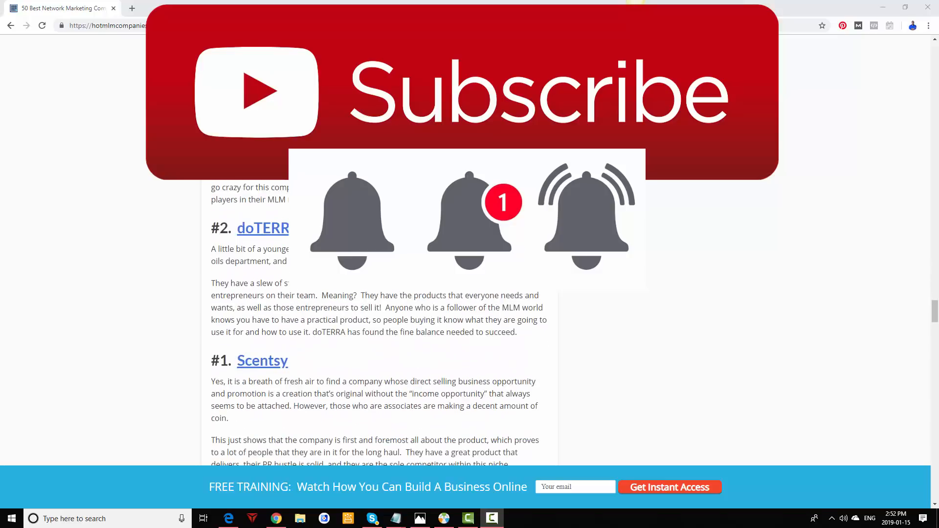
pyautogui.scroll(-3)
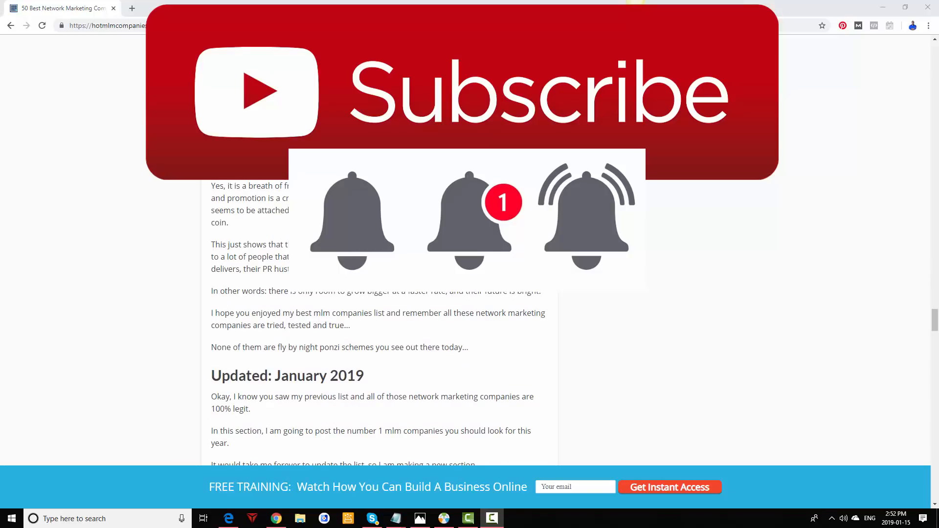